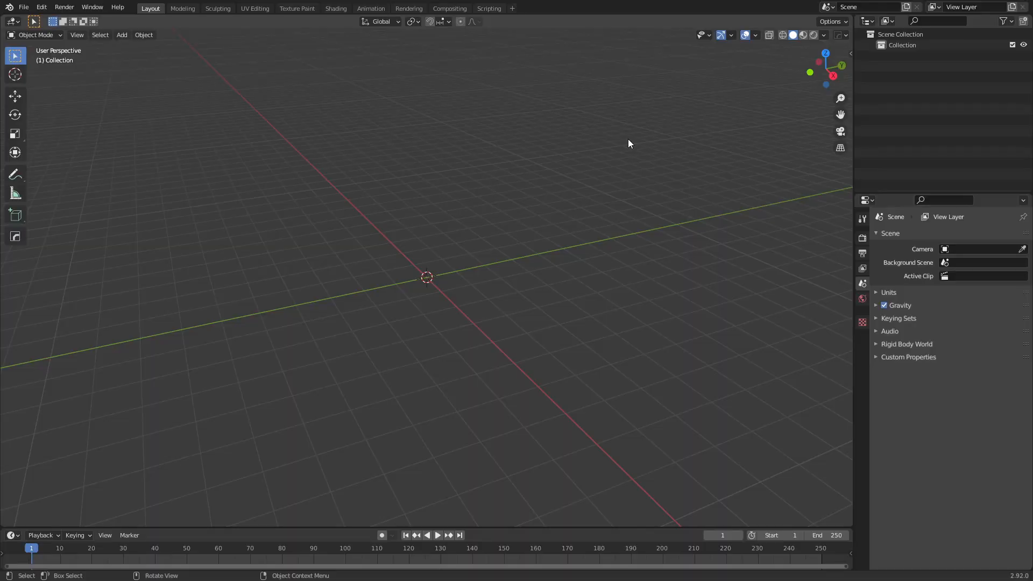
Install neuron_mocap_live-blender-v1.0.0-beta.zip from Preferences and enable the Neuron Mocap Live add-on.
{"action": "left_click", "coordinate": [41, 7]}
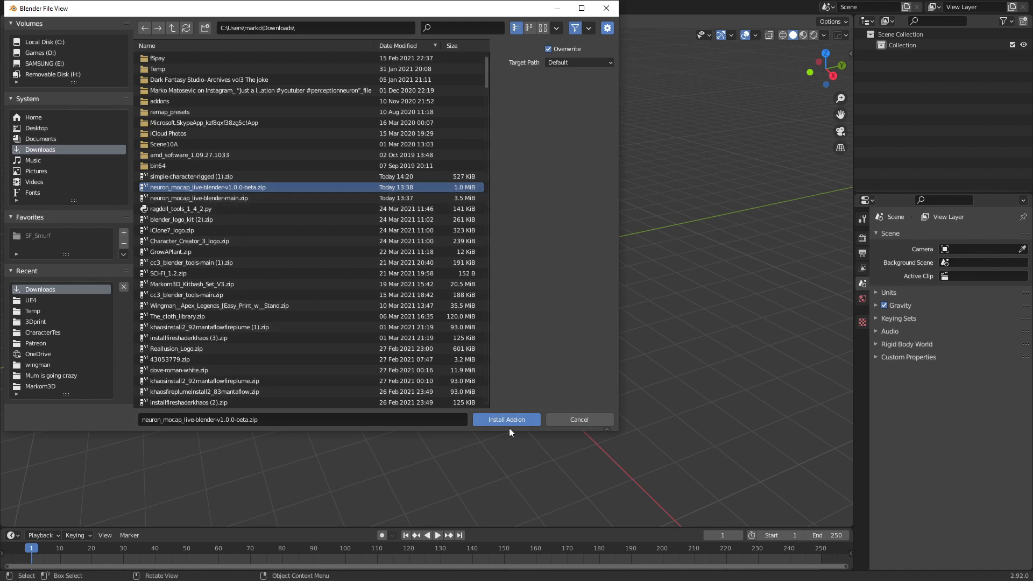
{"action": "left_click", "coordinate": [505, 420]}
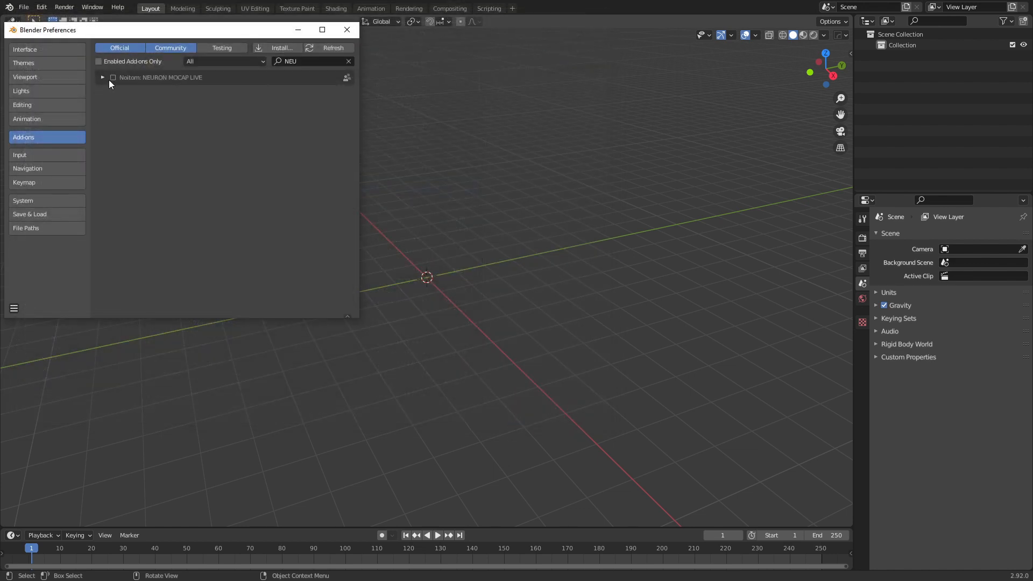
{"action": "left_click", "coordinate": [113, 77]}
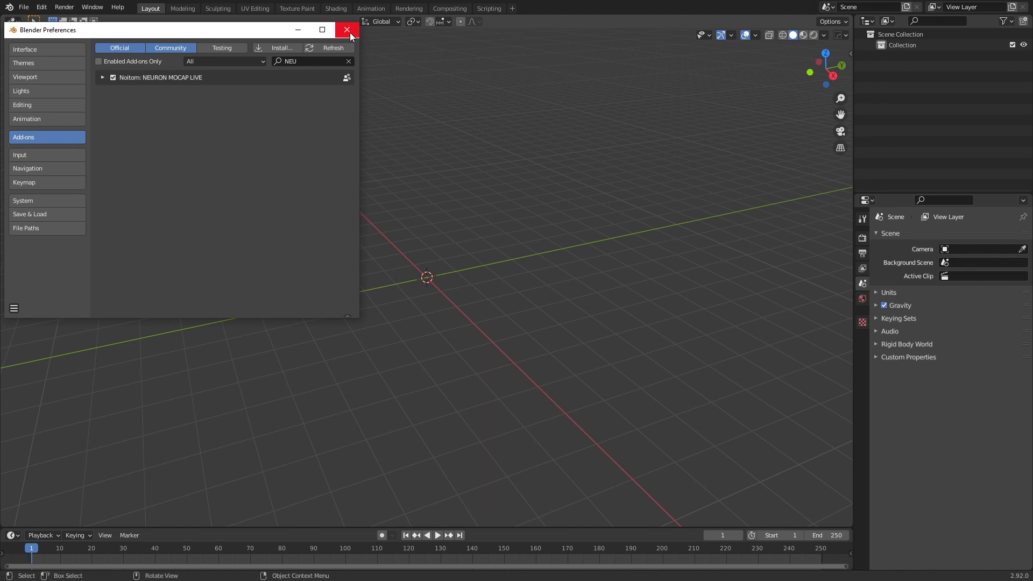
{"action": "left_click", "coordinate": [348, 31]}
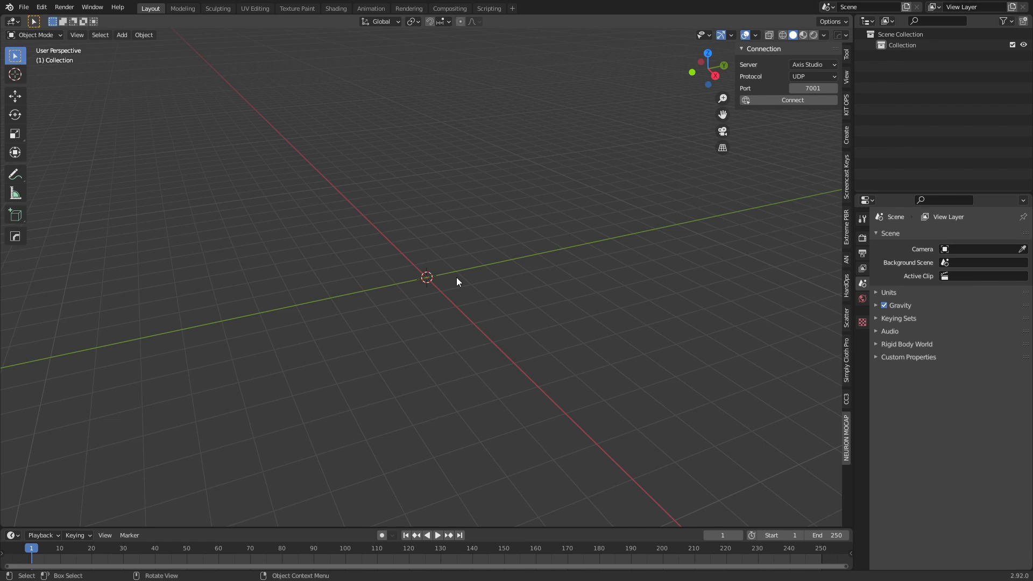
Add an Axis Neuron / Pro armature and set the mocap Server to Axis Neuron / Pro.
{"action": "left_click", "coordinate": [121, 35]}
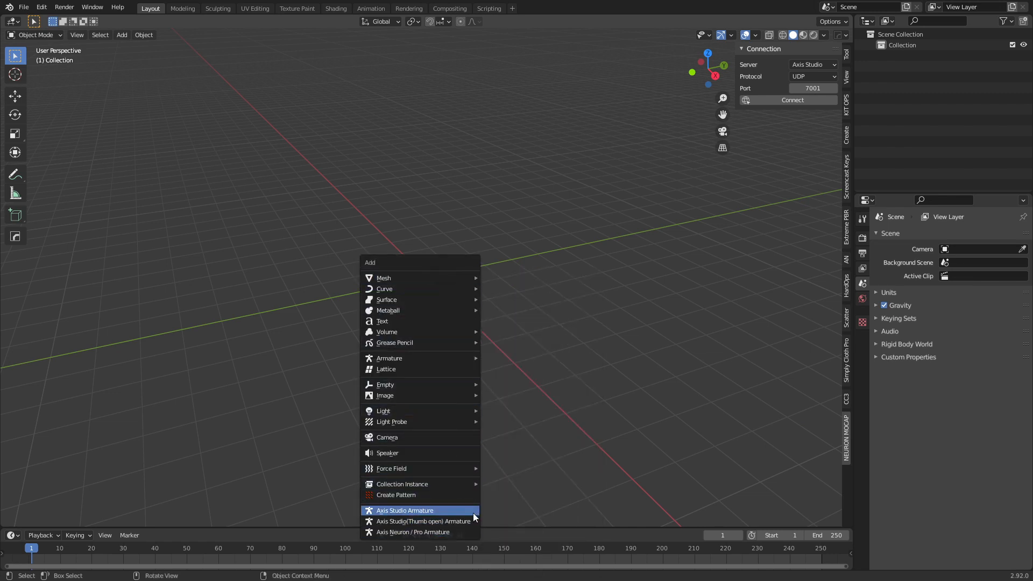
{"action": "mouse_move", "coordinate": [422, 521]}
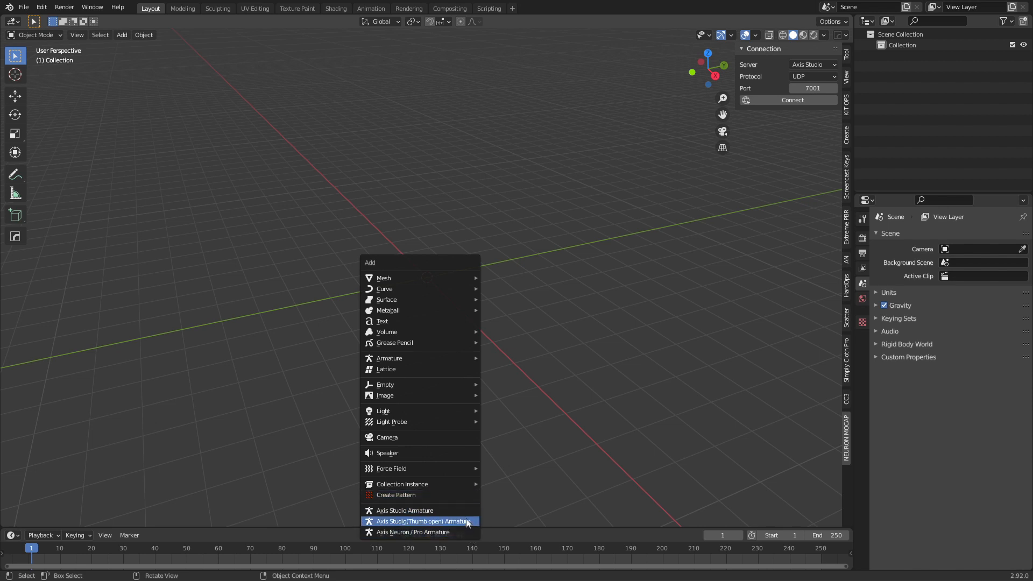
{"action": "left_click", "coordinate": [421, 521]}
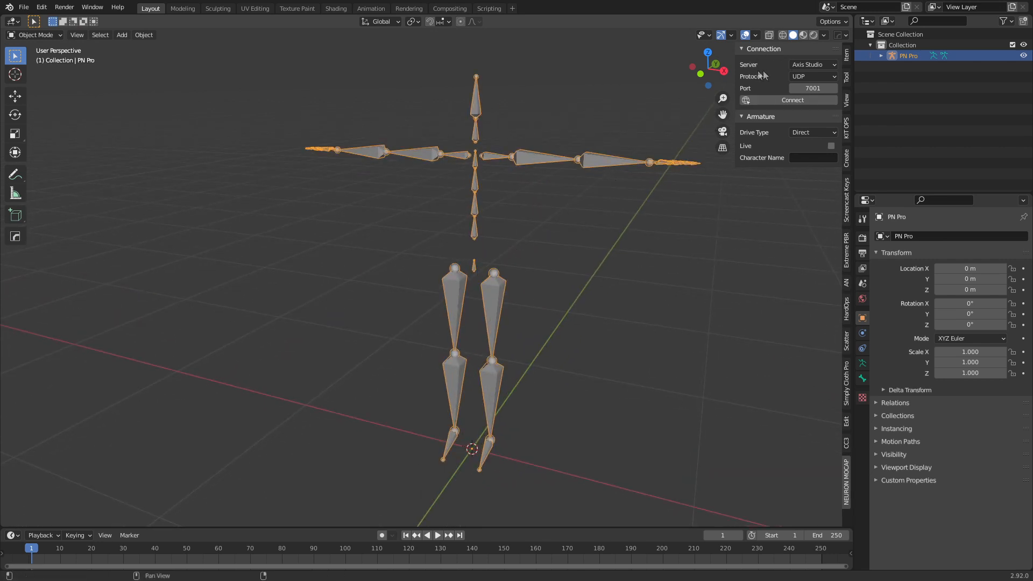
{"action": "left_click", "coordinate": [811, 64]}
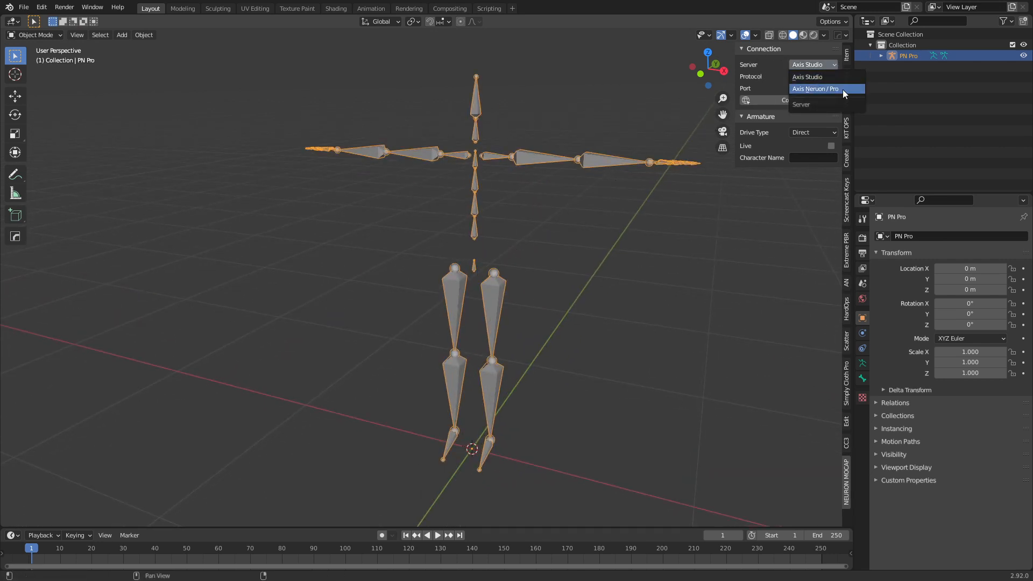
{"action": "left_click", "coordinate": [815, 89]}
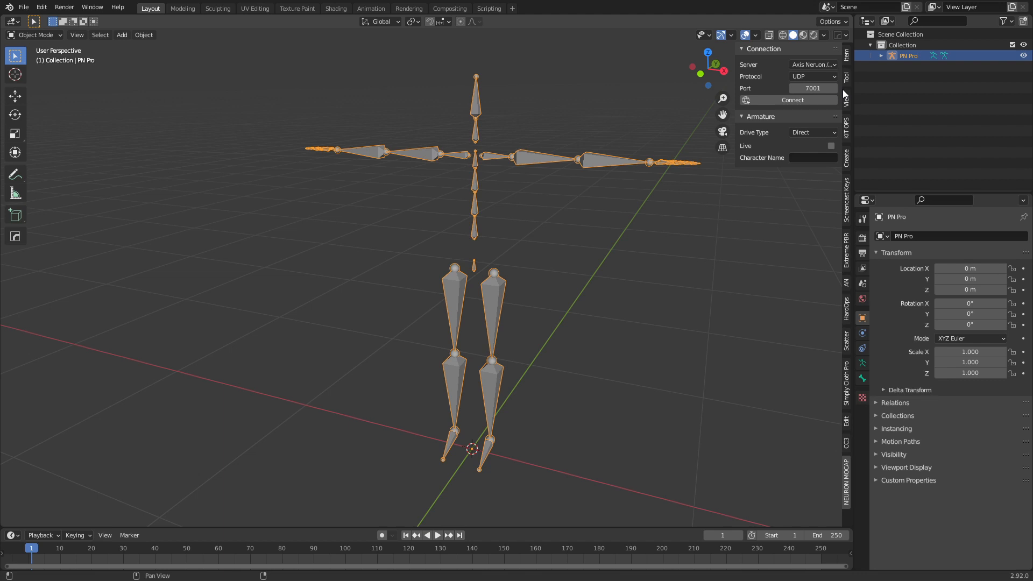
{"action": "mouse_move", "coordinate": [813, 76]}
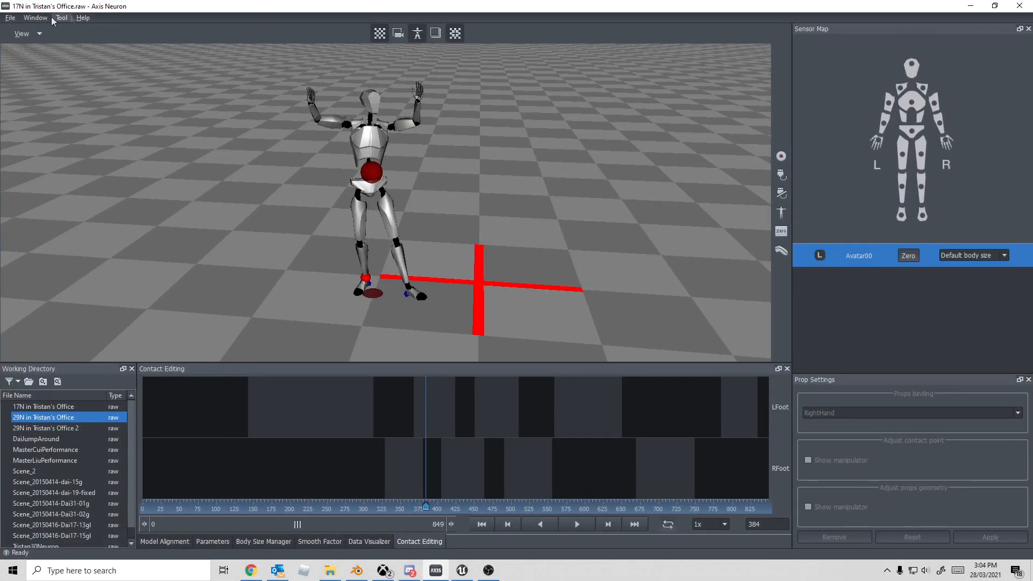
Review Axis Neuron's Broadcasting settings (BVH on port 7001) and switch the protocol to TCP.
{"action": "left_click", "coordinate": [60, 18]}
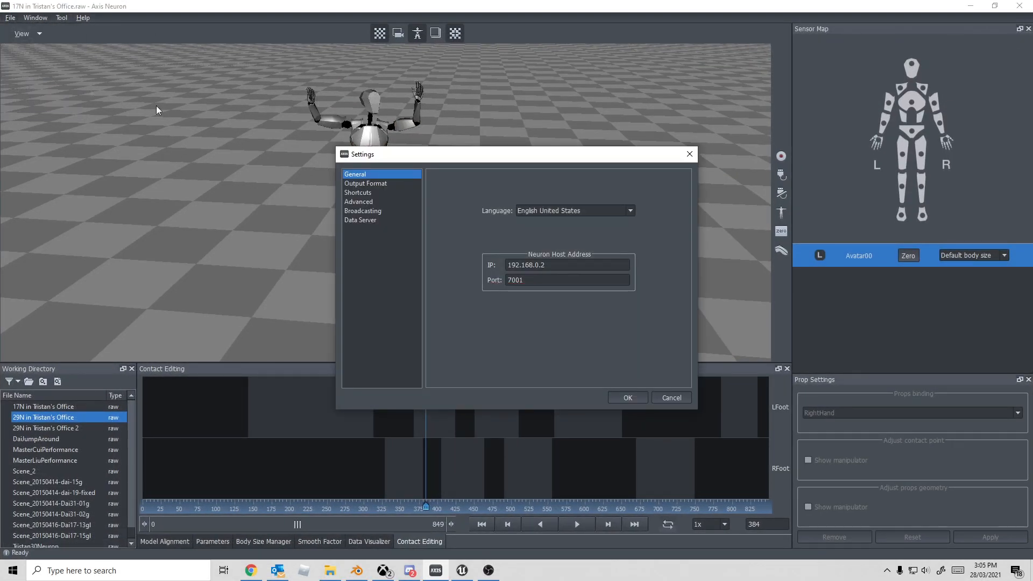
{"action": "left_click", "coordinate": [362, 211]}
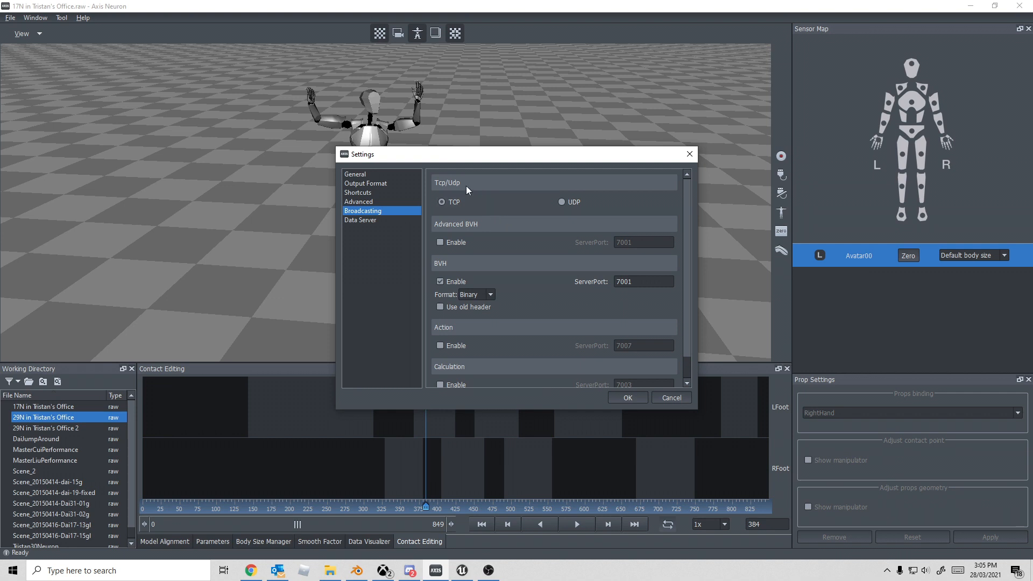
{"action": "mouse_move", "coordinate": [438, 200]}
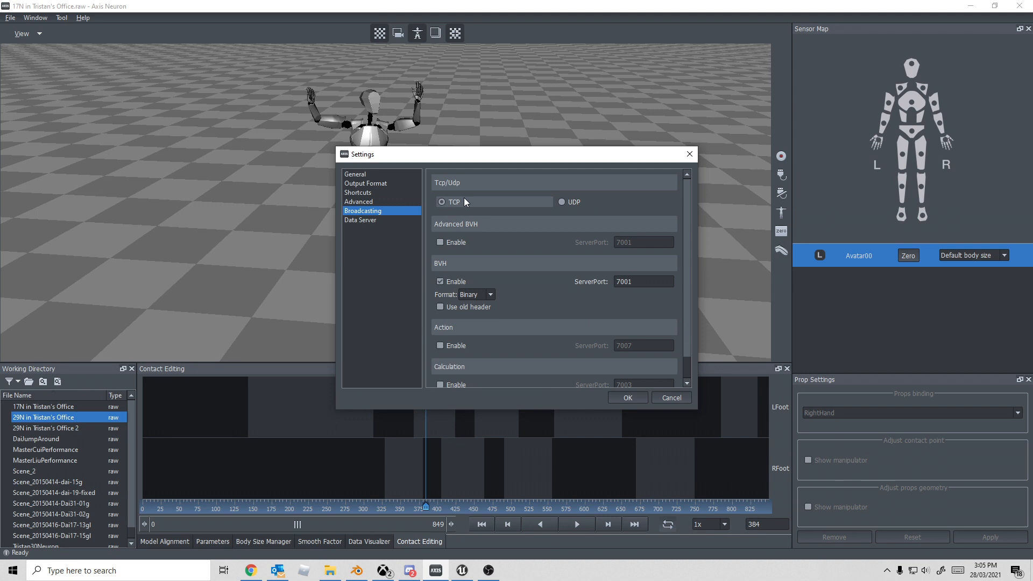
{"action": "mouse_move", "coordinate": [469, 205]}
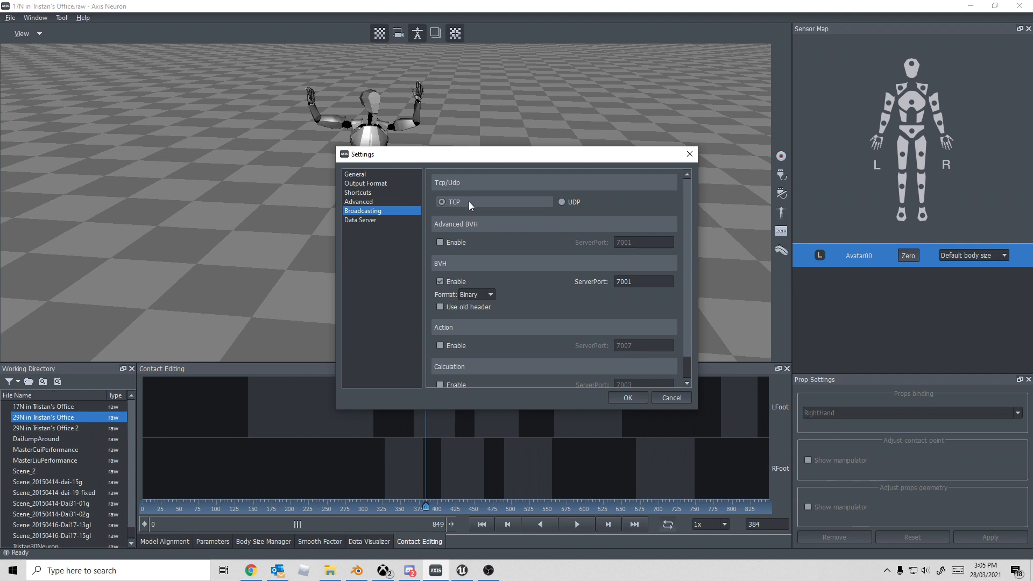
{"action": "left_click", "coordinate": [355, 174]}
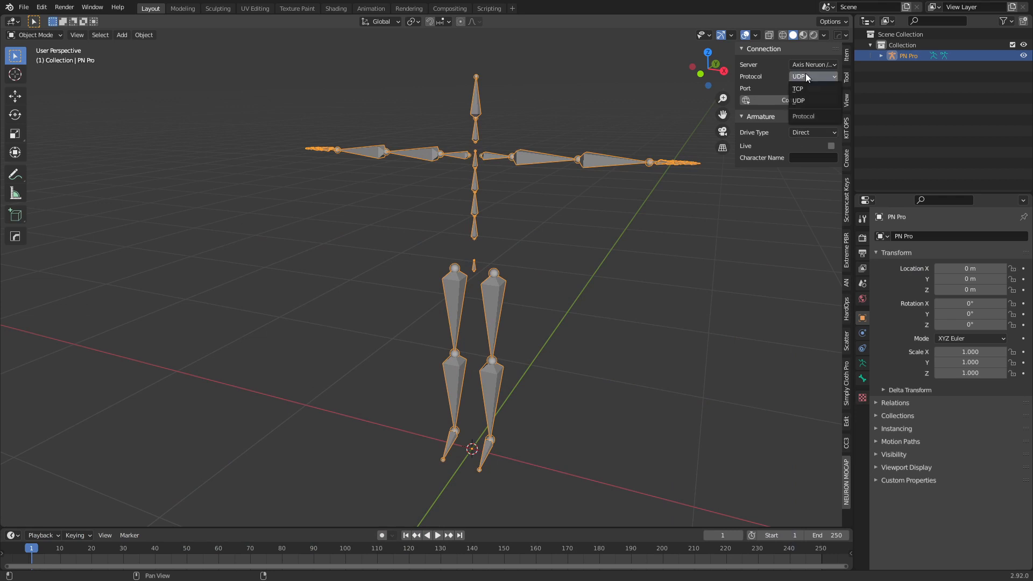
Connect the PN Pro armature over TCP, turn on Live driving and enter character name Avatar00.
{"action": "left_click", "coordinate": [797, 88]}
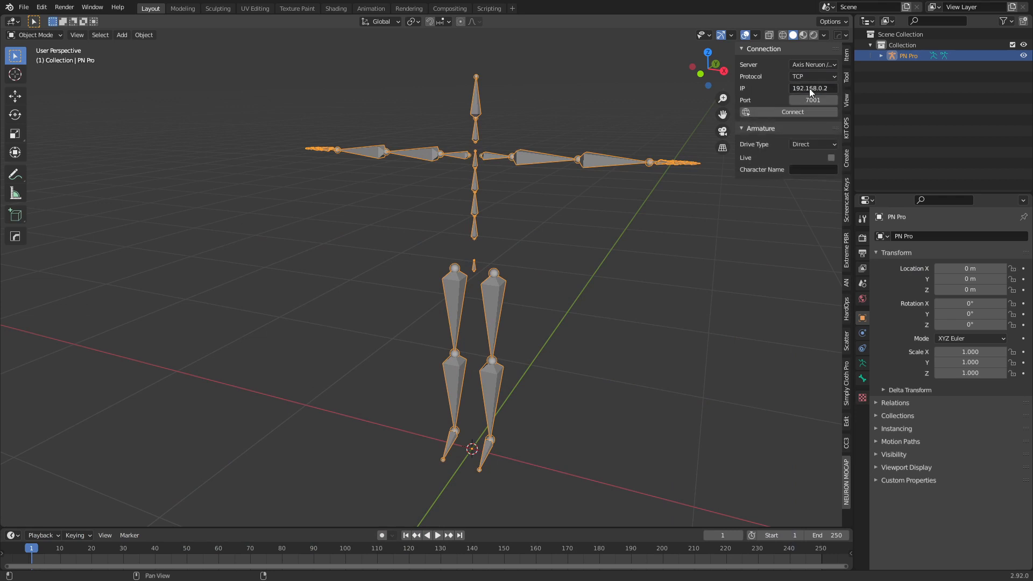
{"action": "left_click", "coordinate": [792, 111]}
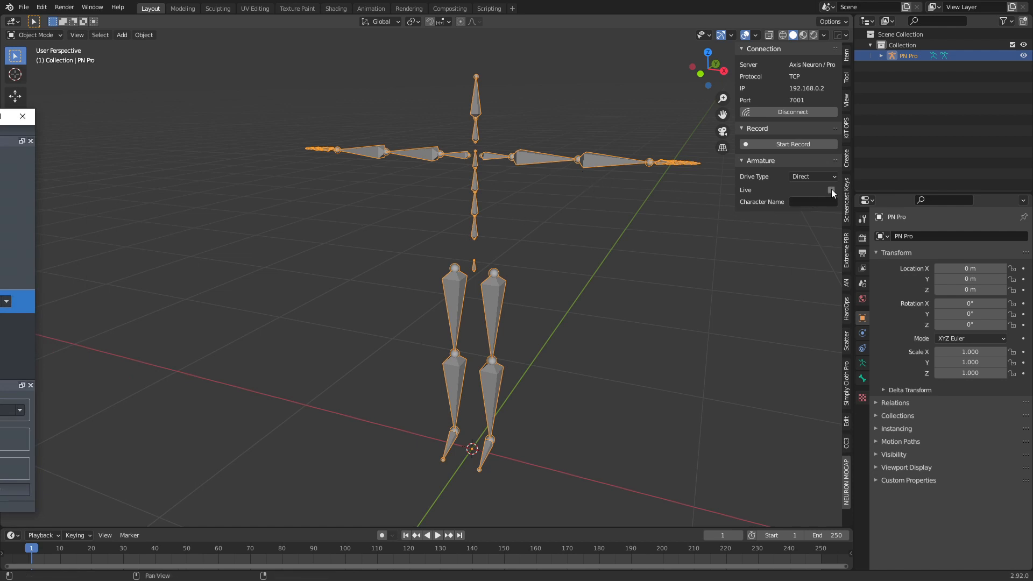
{"action": "left_click", "coordinate": [831, 189]}
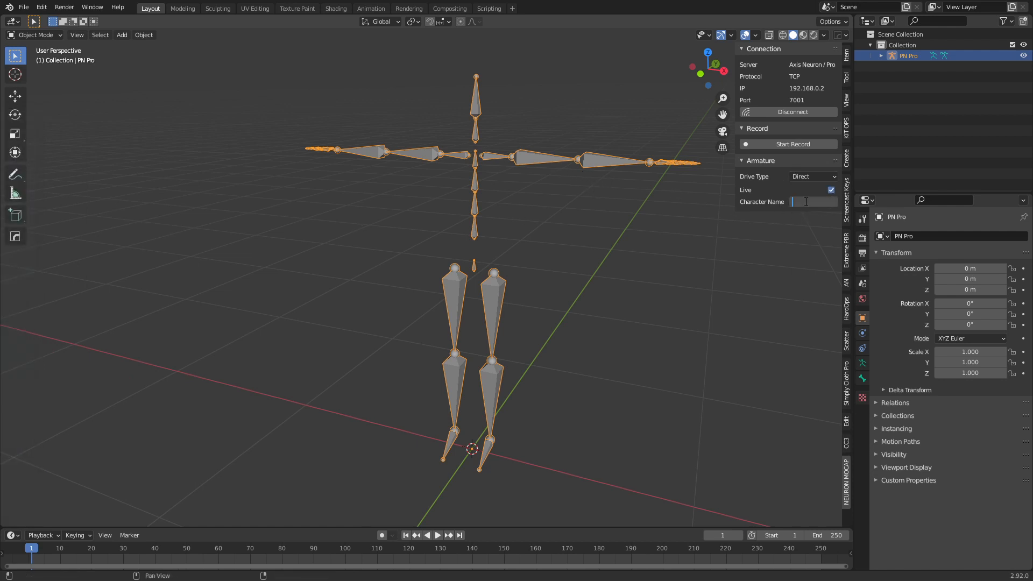
{"action": "type", "text": "Avatar00"}
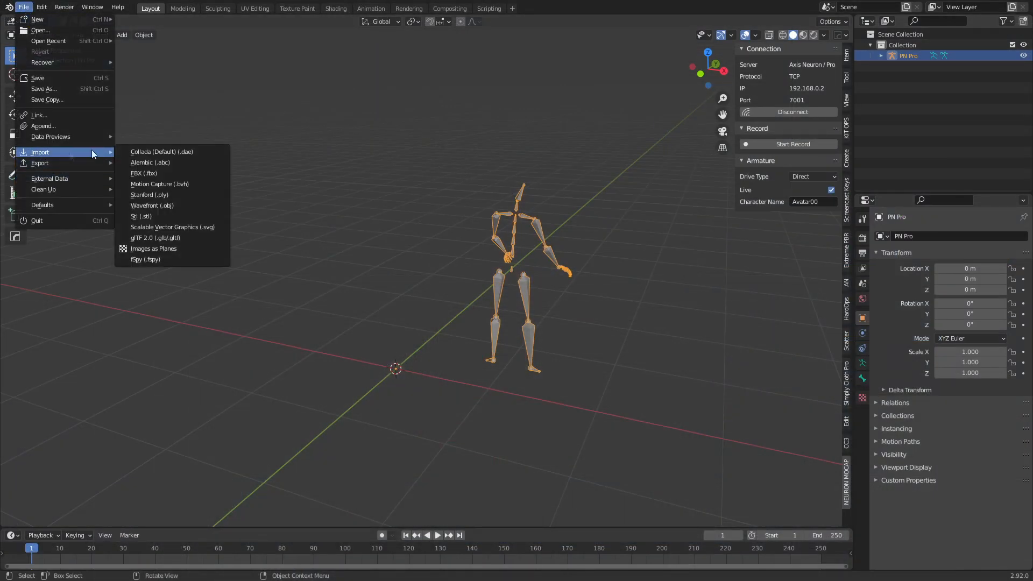
Start an FBX import to bring SK_Mannequin.FBX from D:\Temp\UE4 into the scene.
{"action": "left_click", "coordinate": [143, 172]}
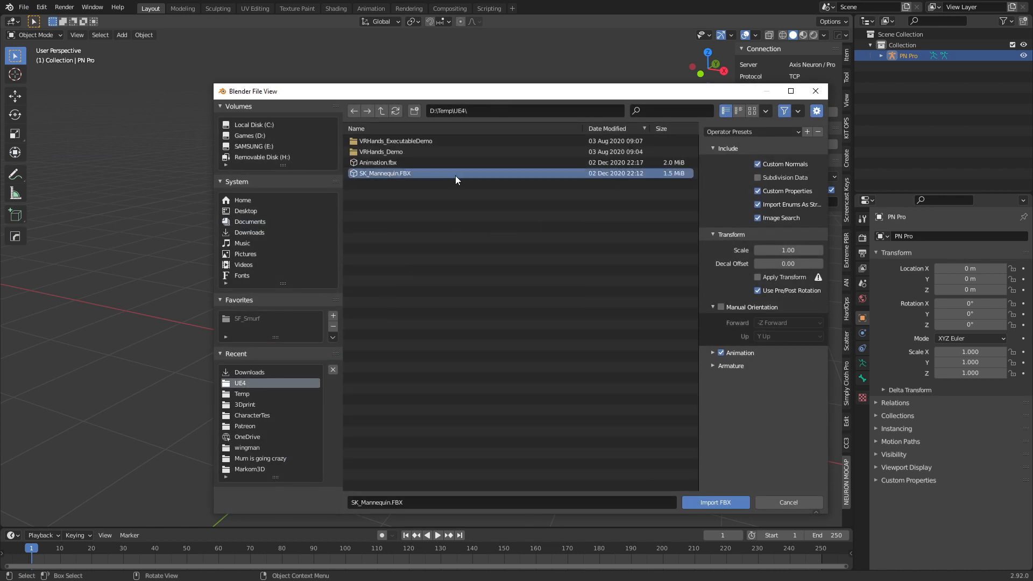
{"action": "mouse_move", "coordinate": [401, 179]}
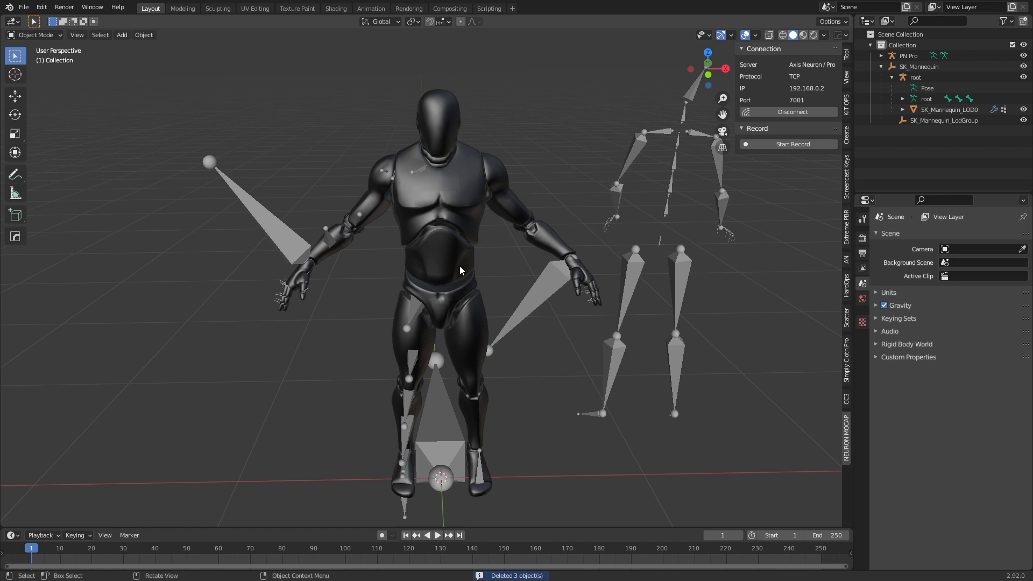
{"action": "mouse_move", "coordinate": [475, 272]}
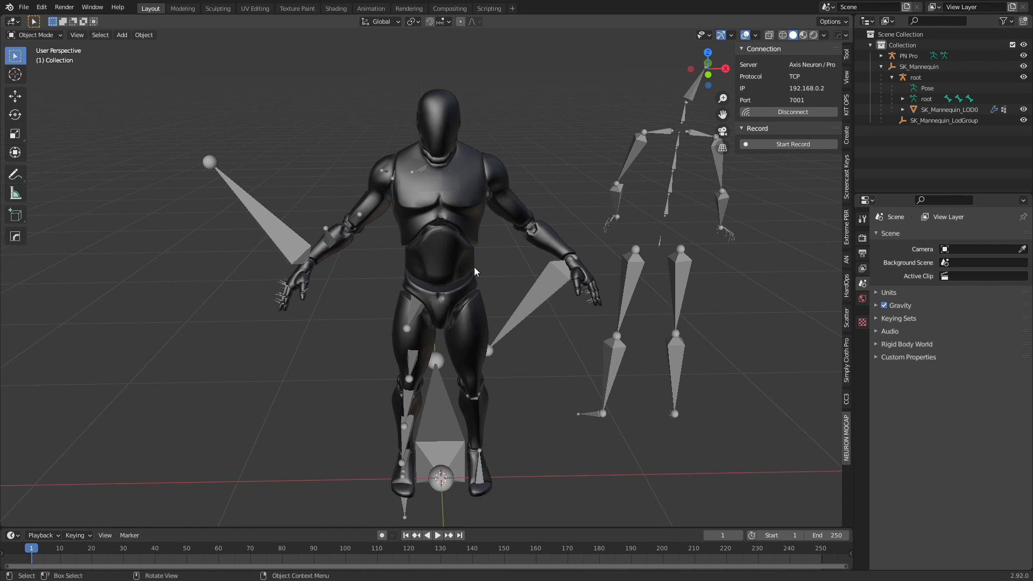
{"action": "mouse_move", "coordinate": [485, 270]}
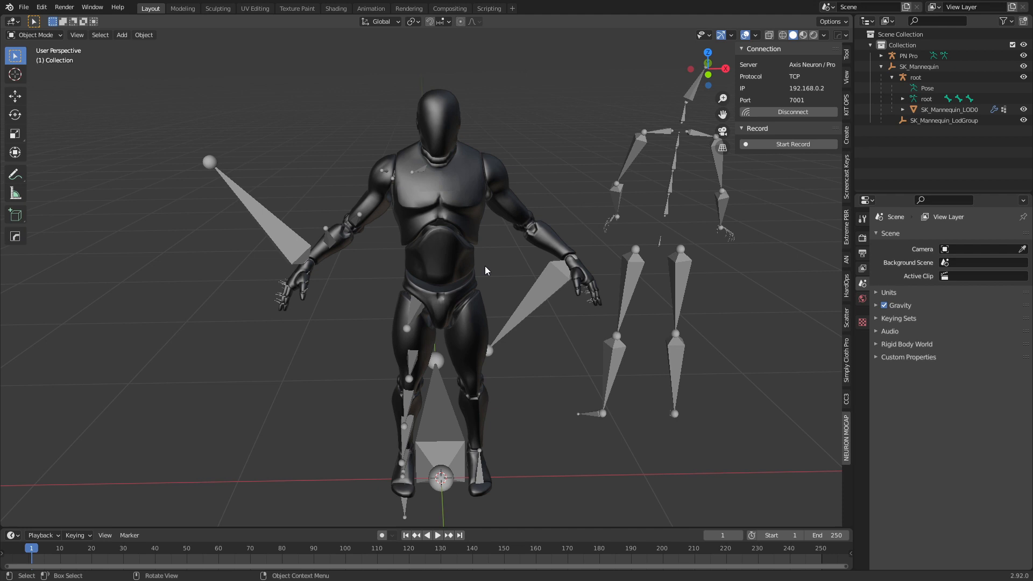
{"action": "mouse_move", "coordinate": [440, 257]}
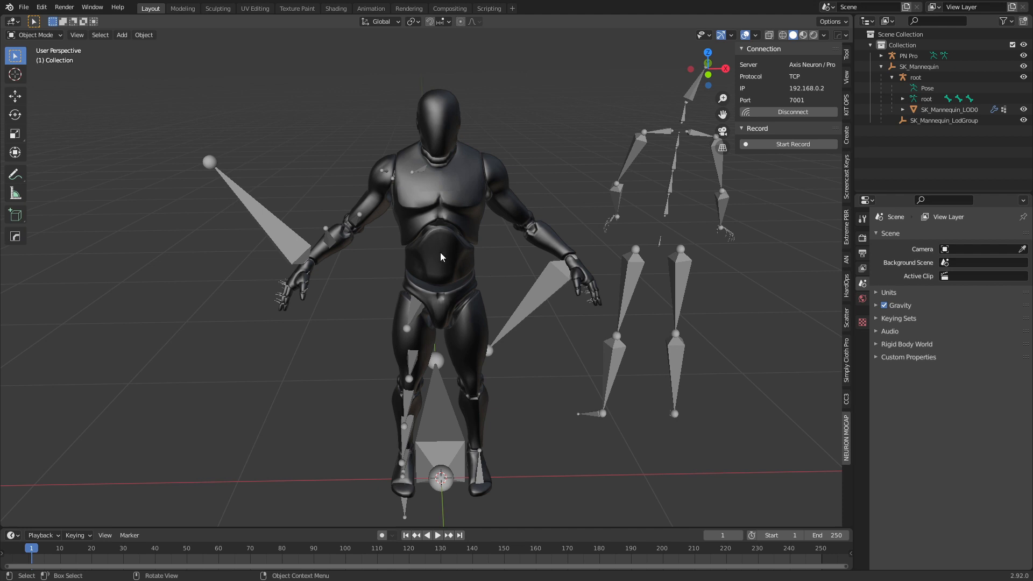
{"action": "mouse_move", "coordinate": [690, 149]}
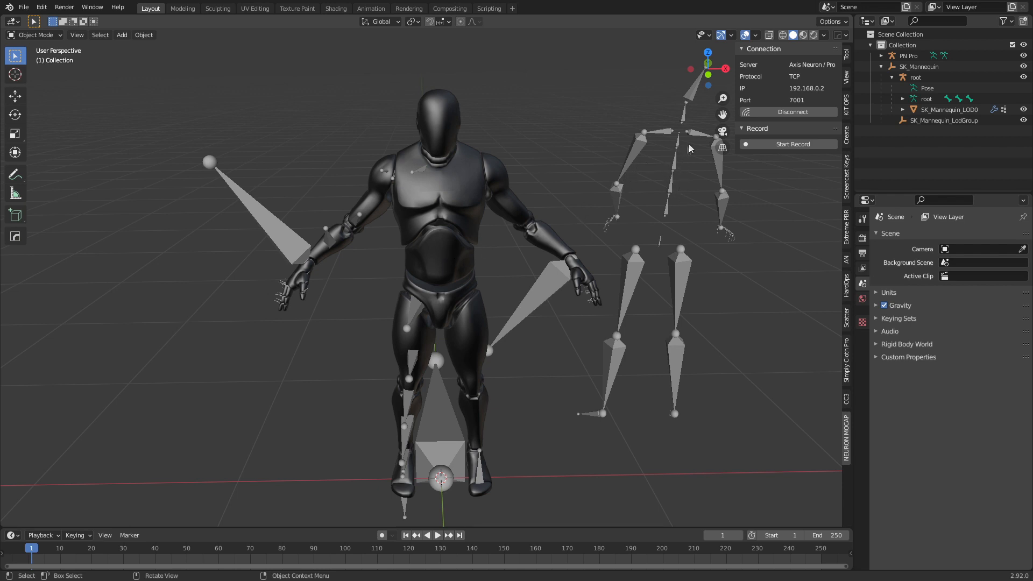
{"action": "mouse_move", "coordinate": [600, 333]}
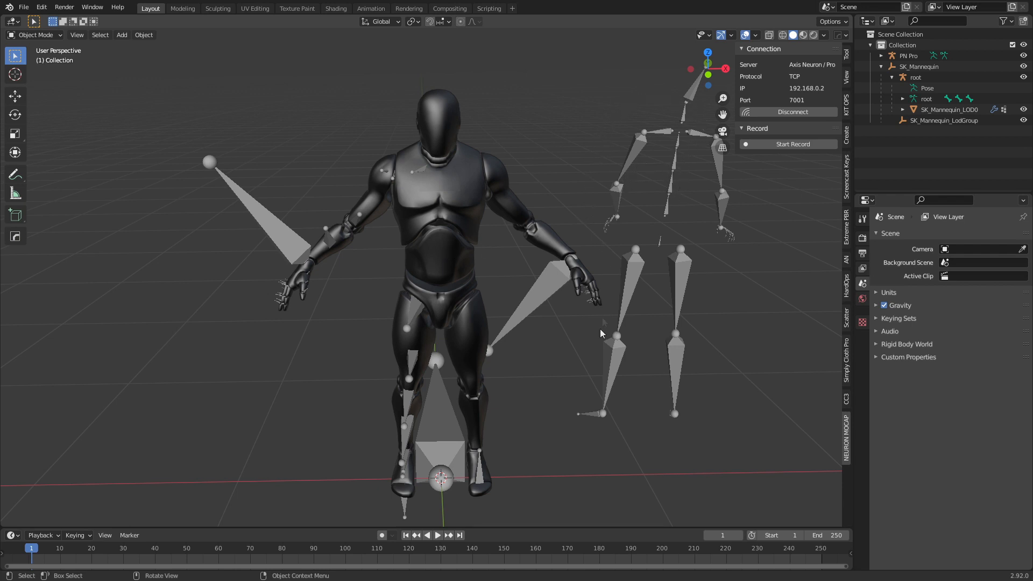
{"action": "mouse_move", "coordinate": [693, 442]}
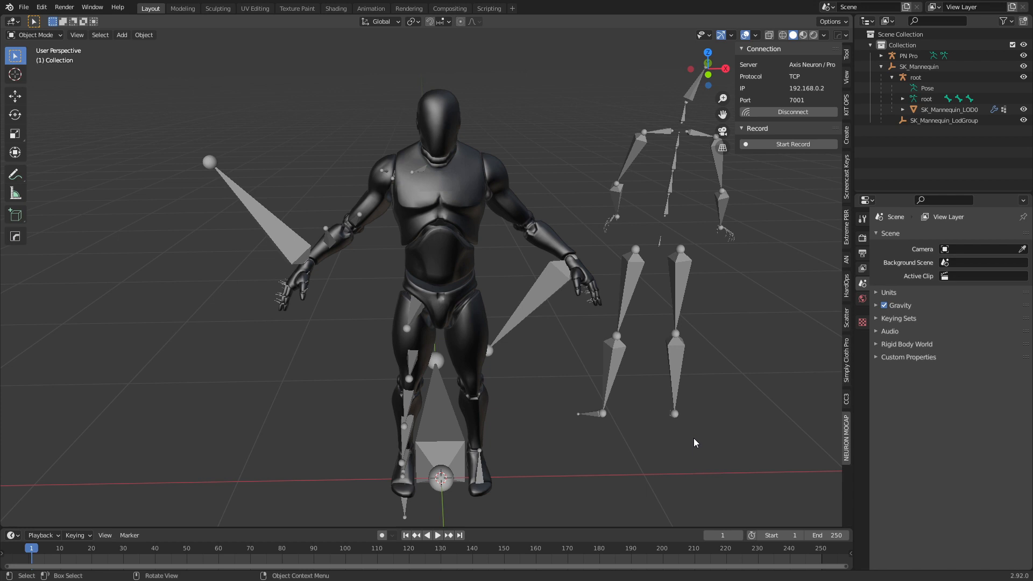
{"action": "mouse_move", "coordinate": [365, 264]}
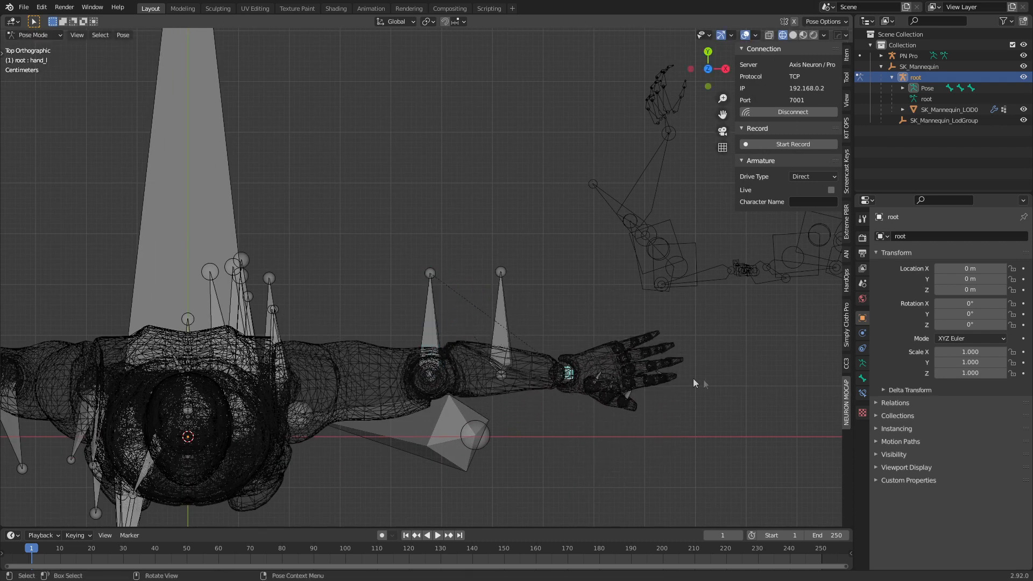
Rotate the mannequin's arm bone out level to align with the mocap skeleton.
{"action": "left_click_drag", "start_coordinate": [692, 383], "coordinate": [609, 406]}
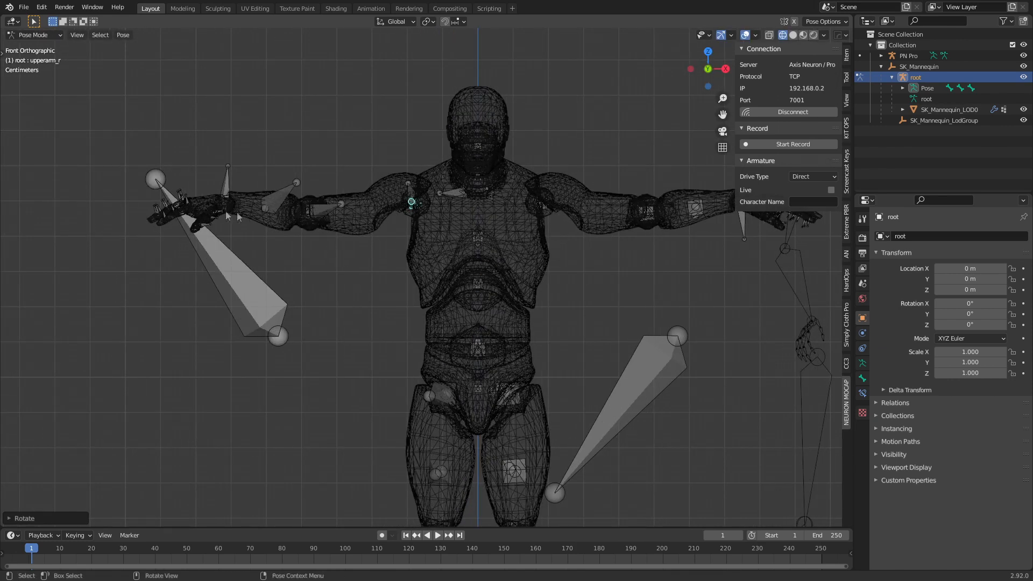
{"action": "mouse_move", "coordinate": [348, 221]}
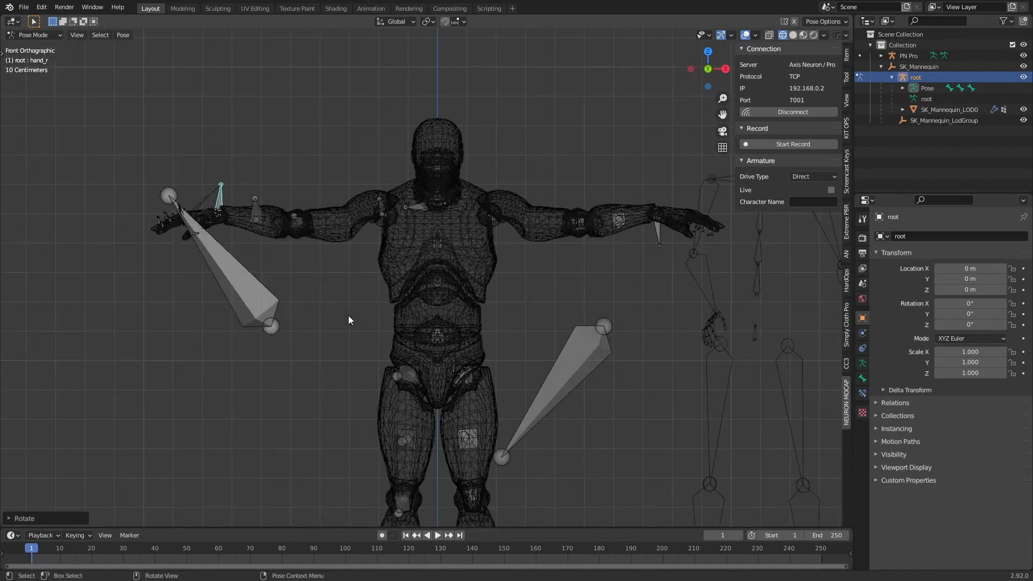
Zoom the front orthographic view to frame the mannequin skeleton for selecting its bones.
{"action": "scroll", "scroll_direction": "up", "scroll_amount": 3}
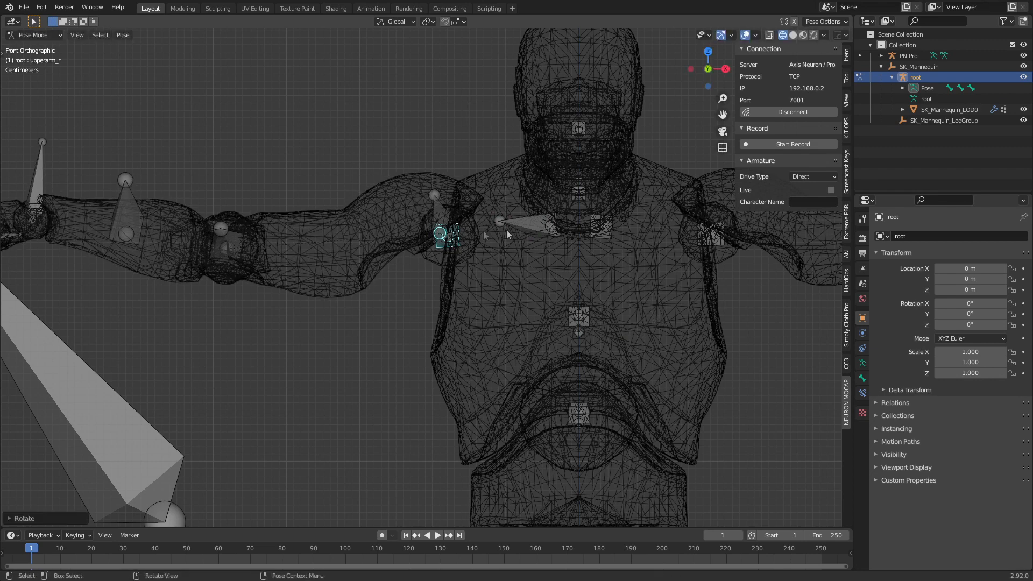
{"action": "mouse_move", "coordinate": [391, 241]}
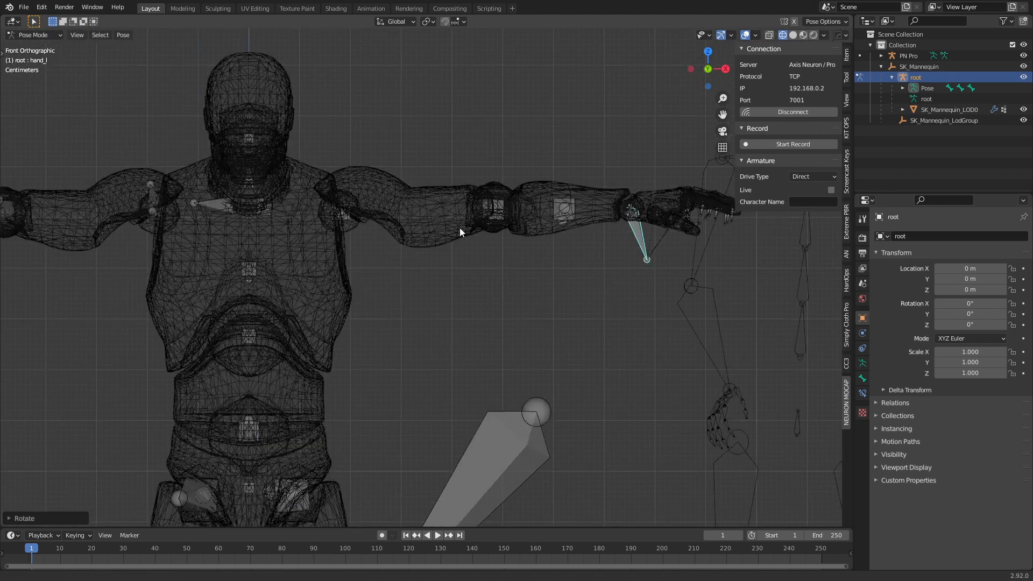
{"action": "scroll", "scroll_direction": "down", "scroll_amount": 3}
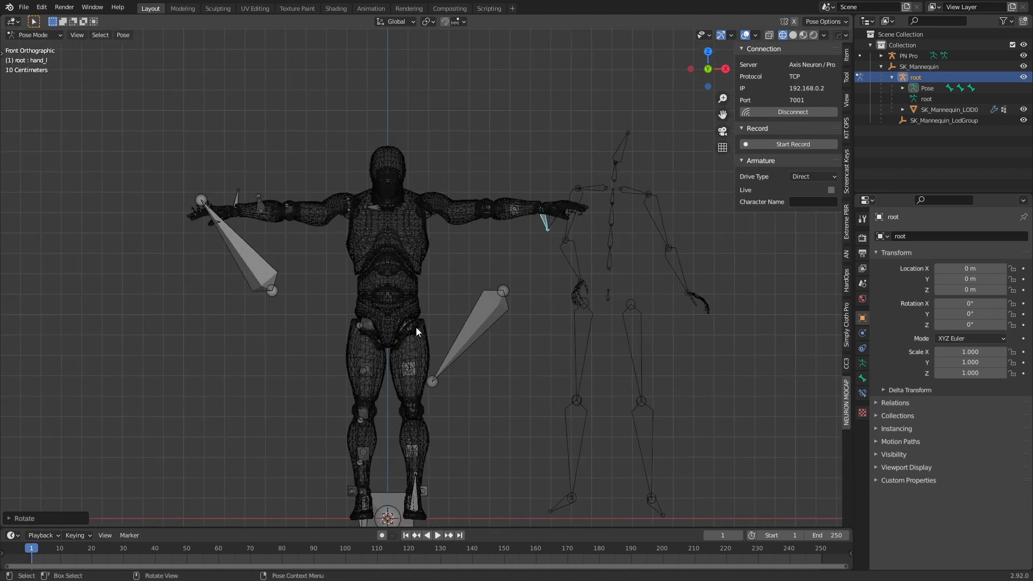
{"action": "mouse_move", "coordinate": [169, 133]}
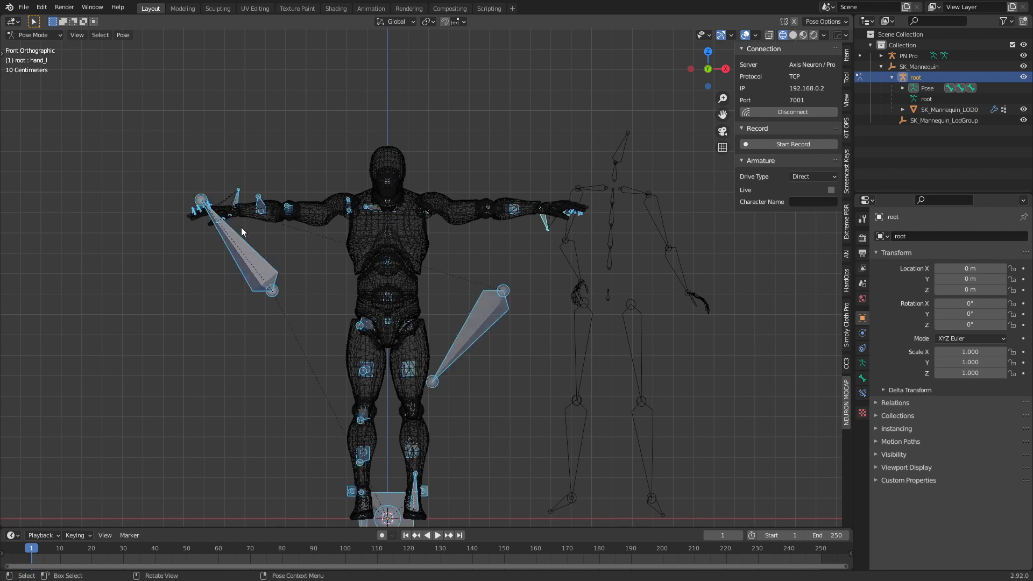
Apply the mannequin's current T-pose as its rest pose and return to Object Mode.
{"action": "left_click", "coordinate": [123, 34]}
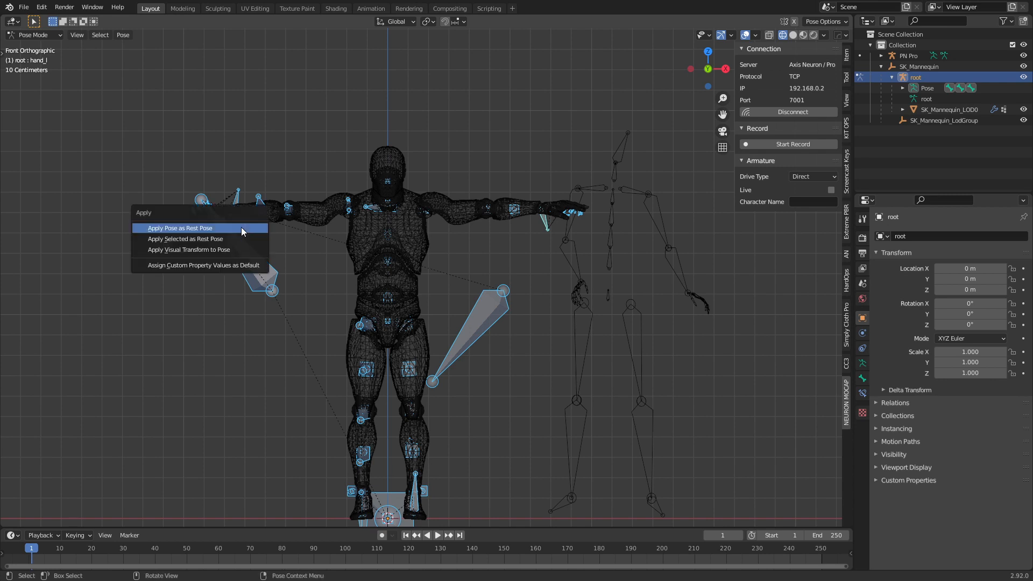
{"action": "left_click", "coordinate": [180, 227]}
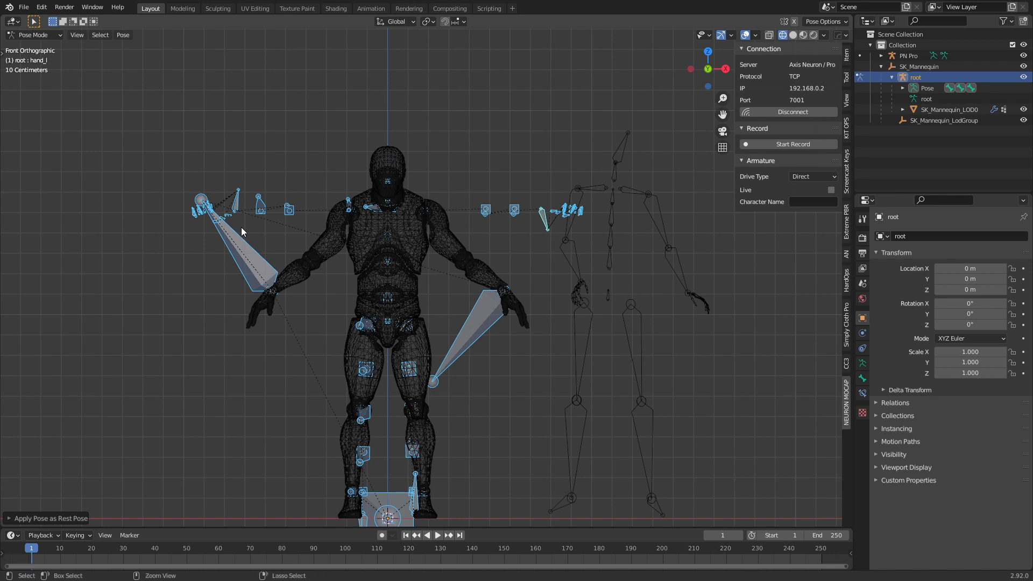
{"action": "left_click", "coordinate": [34, 34]}
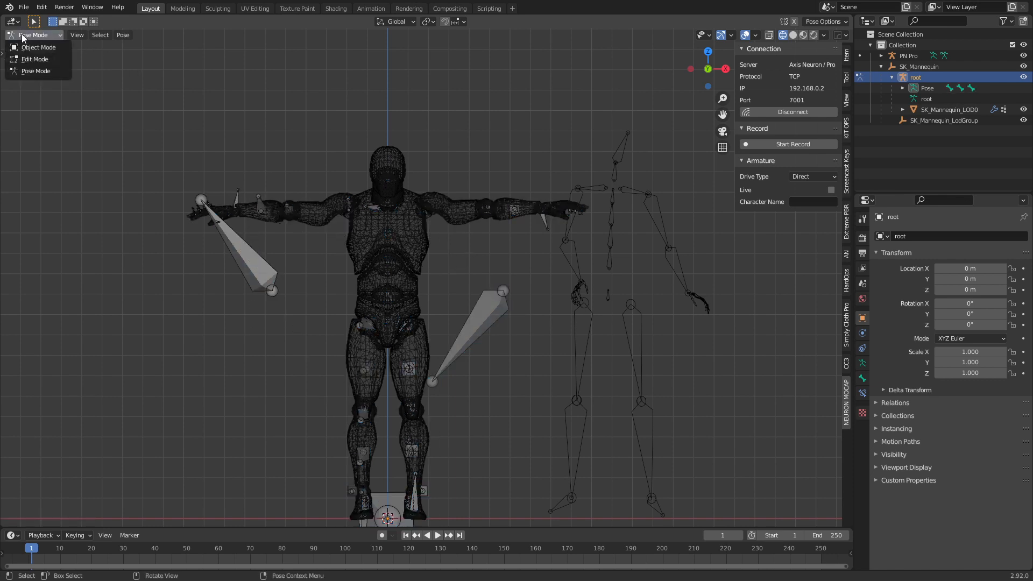
{"action": "left_click", "coordinate": [38, 47]}
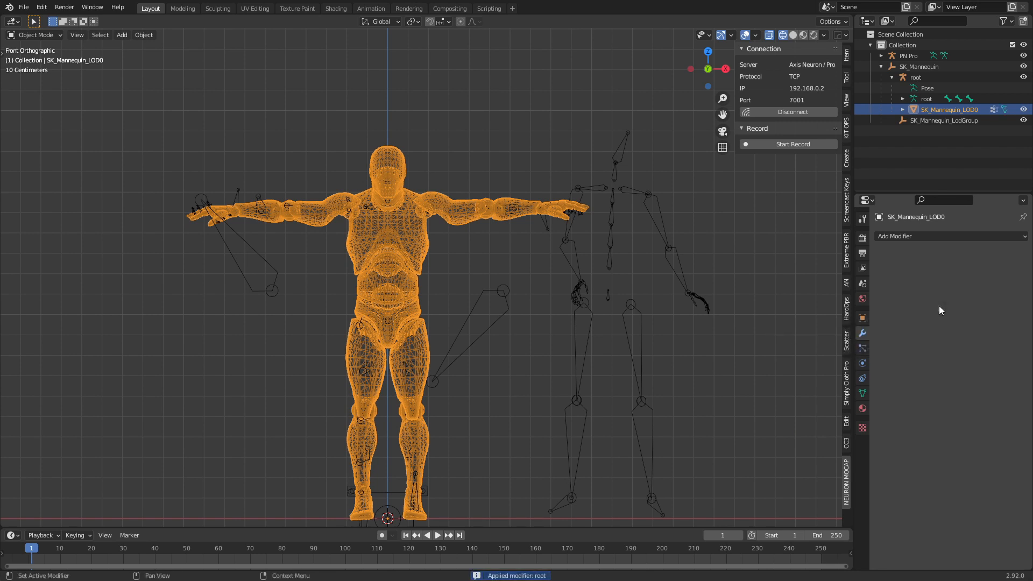
Add a volume-preserving Armature modifier binding the mannequin mesh to root.
{"action": "left_click", "coordinate": [949, 236]}
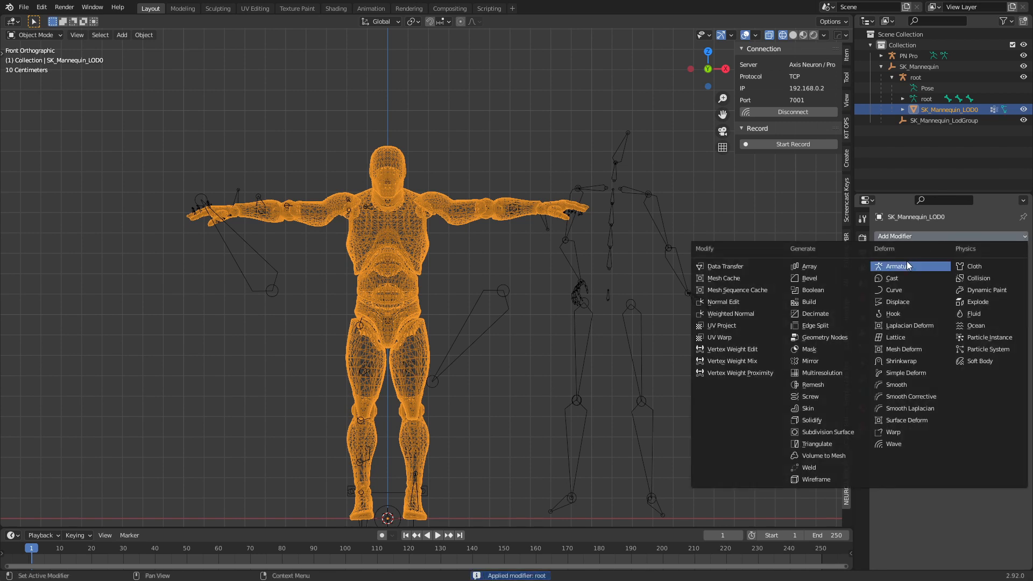
{"action": "left_click", "coordinate": [896, 266]}
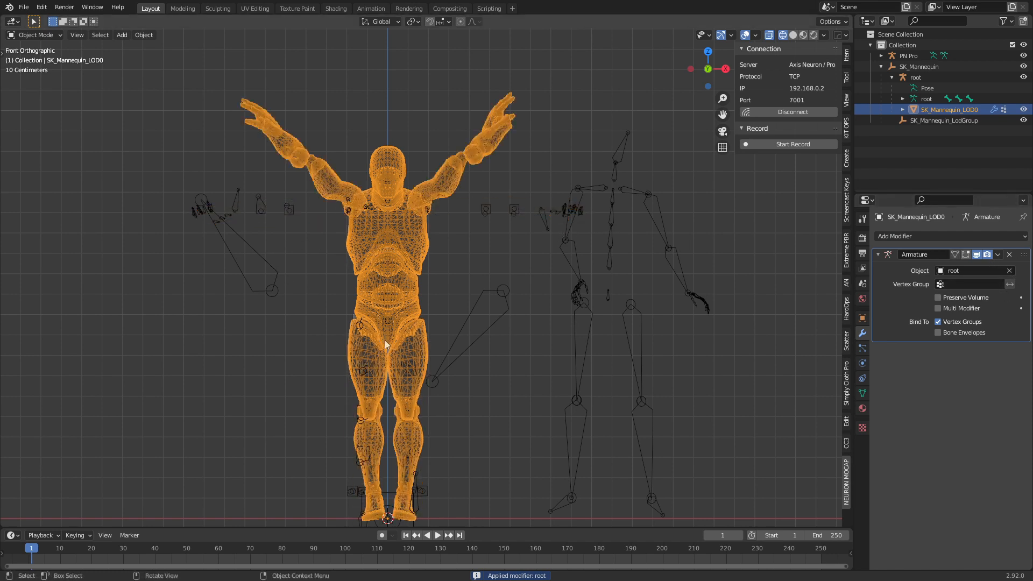
{"action": "left_click", "coordinate": [937, 297]}
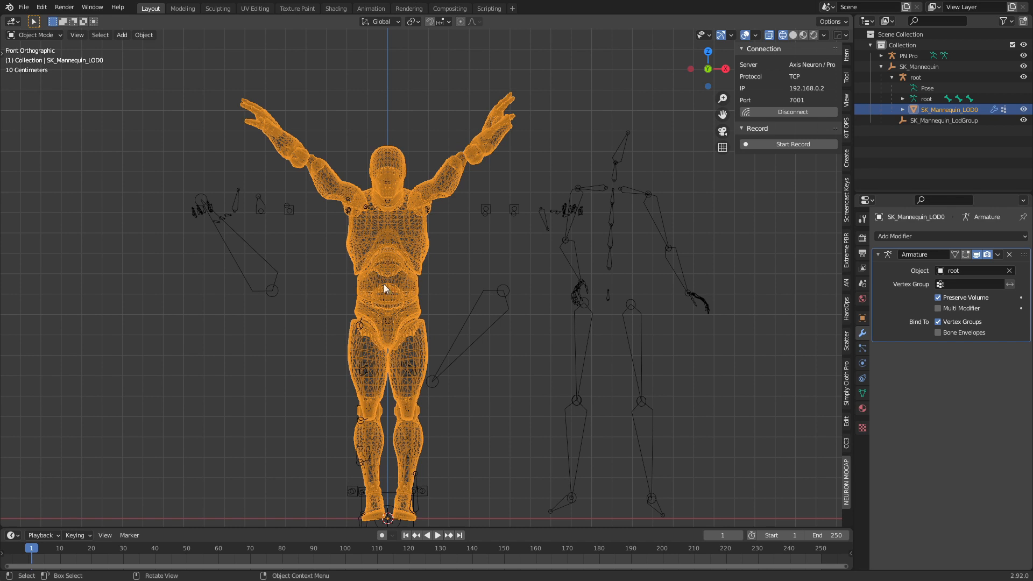
Set the T-pose as rest pose in Pose Mode, then set the skeleton's Drive Type to Retarget.
{"action": "left_click", "coordinate": [925, 77]}
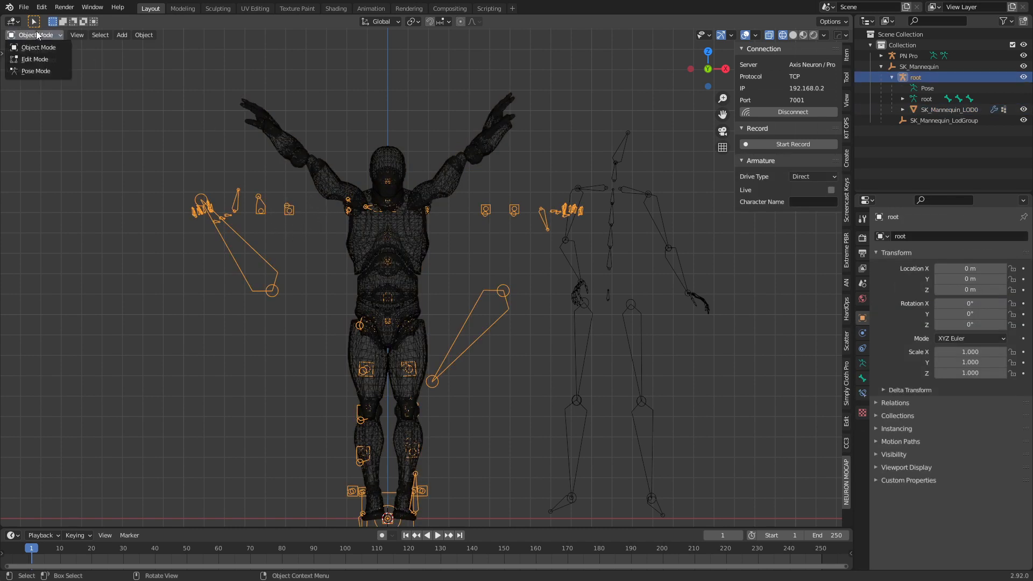
{"action": "left_click", "coordinate": [35, 71]}
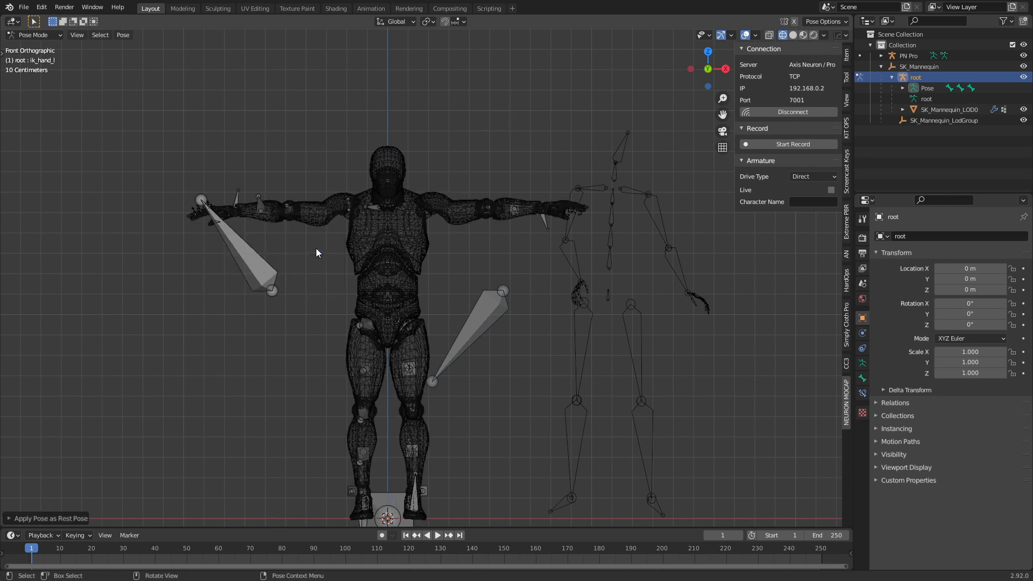
{"action": "mouse_move", "coordinate": [558, 320]}
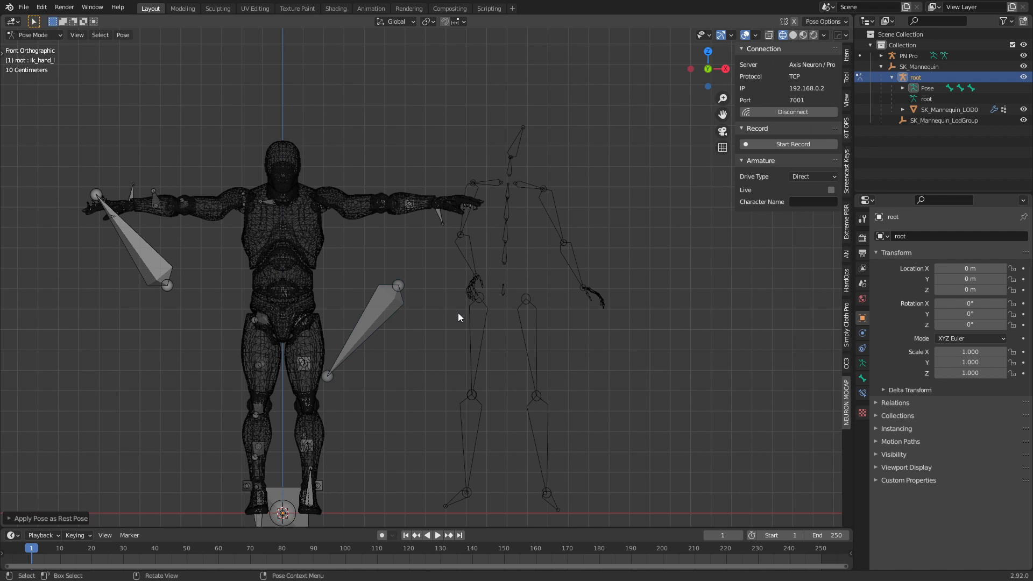
{"action": "mouse_move", "coordinate": [439, 434]}
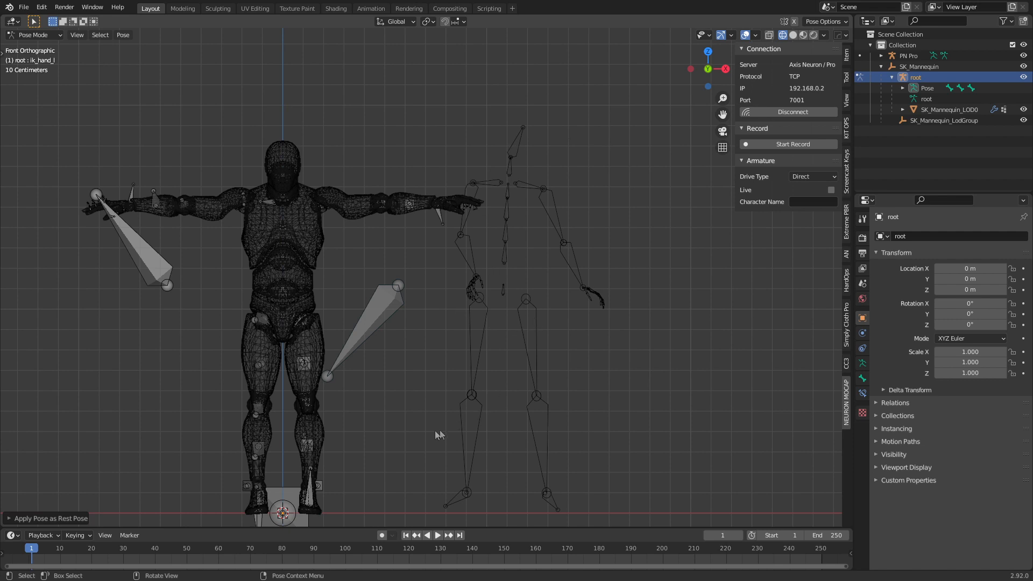
{"action": "mouse_move", "coordinate": [436, 435]}
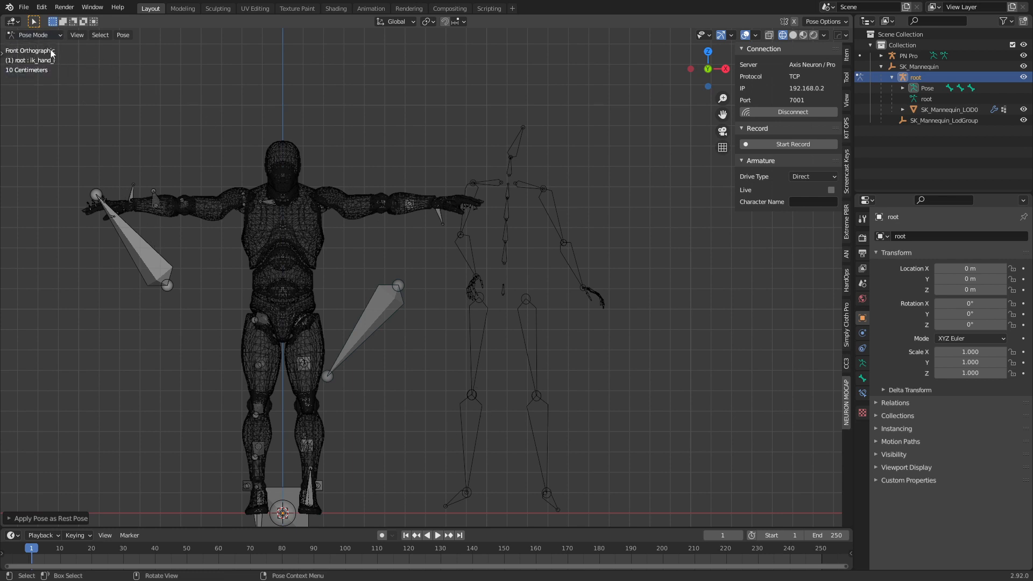
{"action": "left_click", "coordinate": [33, 34]}
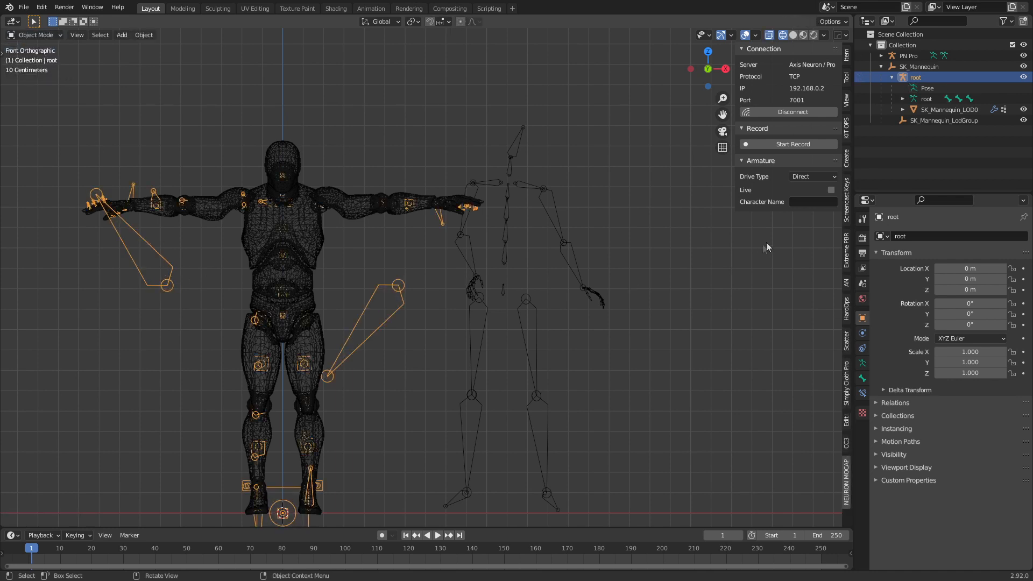
{"action": "left_click", "coordinate": [812, 175]}
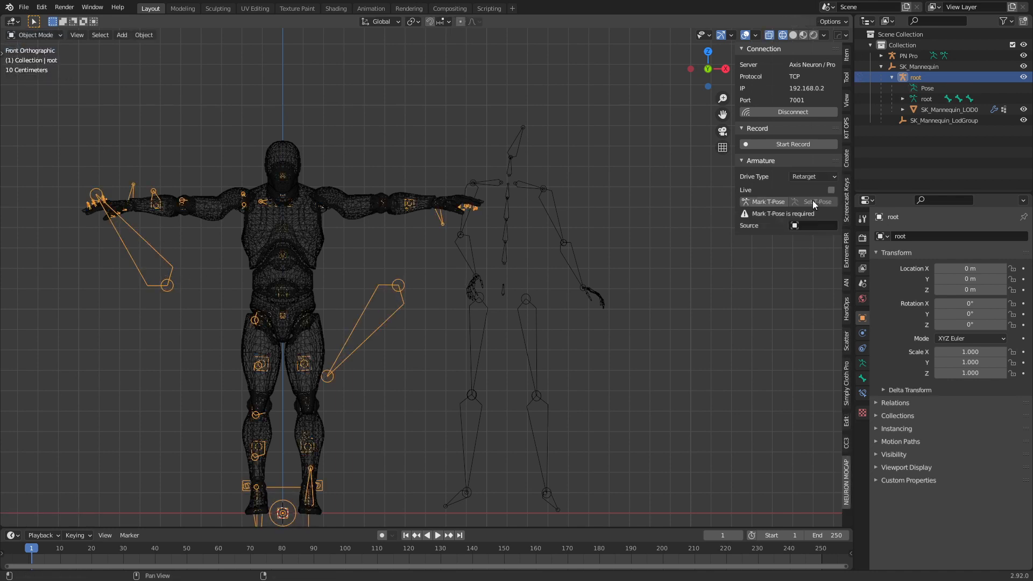
Turn on Live for the mannequin skeleton, mark its T-Pose, and select PN Pro as source.
{"action": "left_click", "coordinate": [829, 190]}
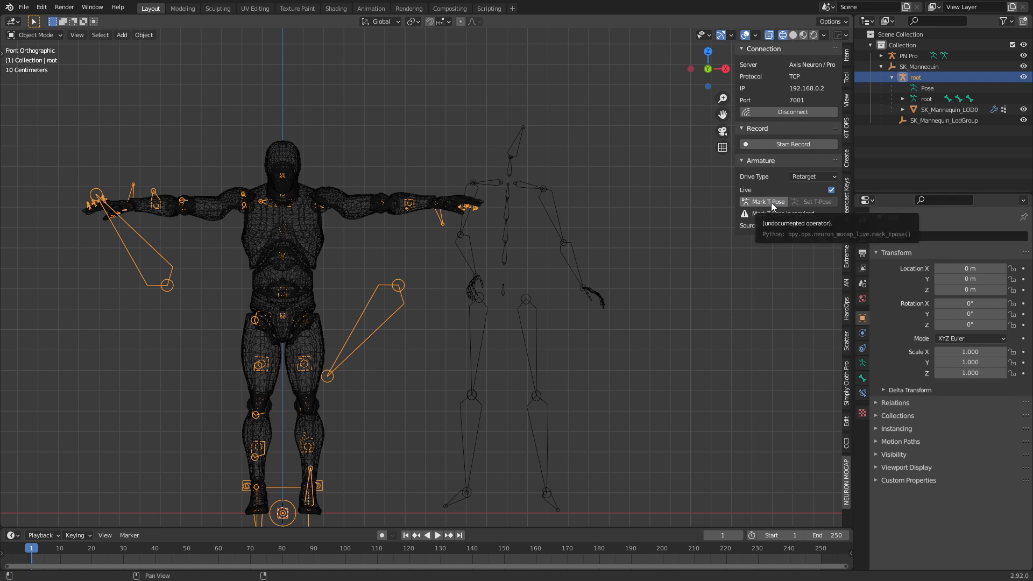
{"action": "left_click", "coordinate": [815, 213]}
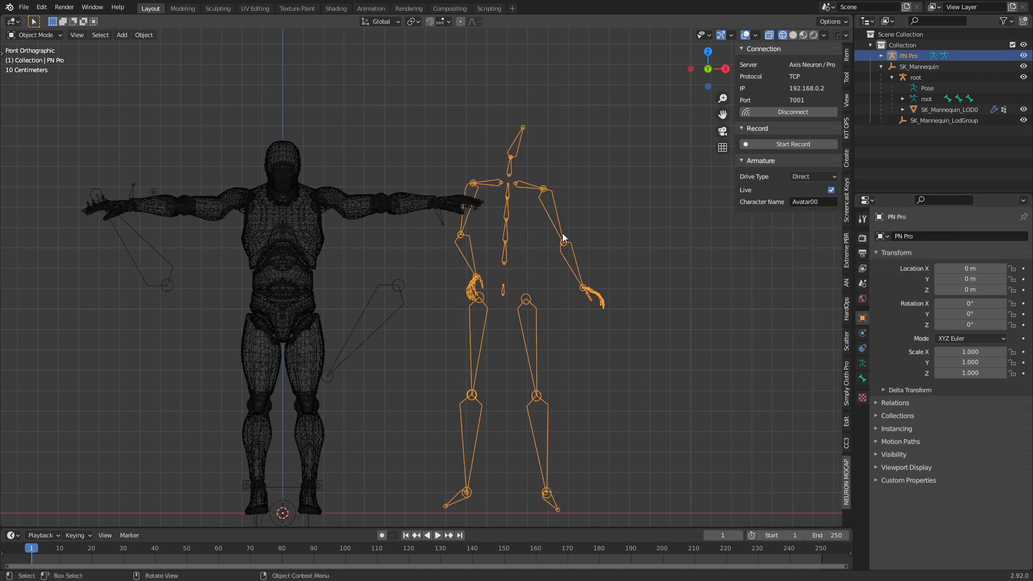
{"action": "left_click", "coordinate": [925, 78]}
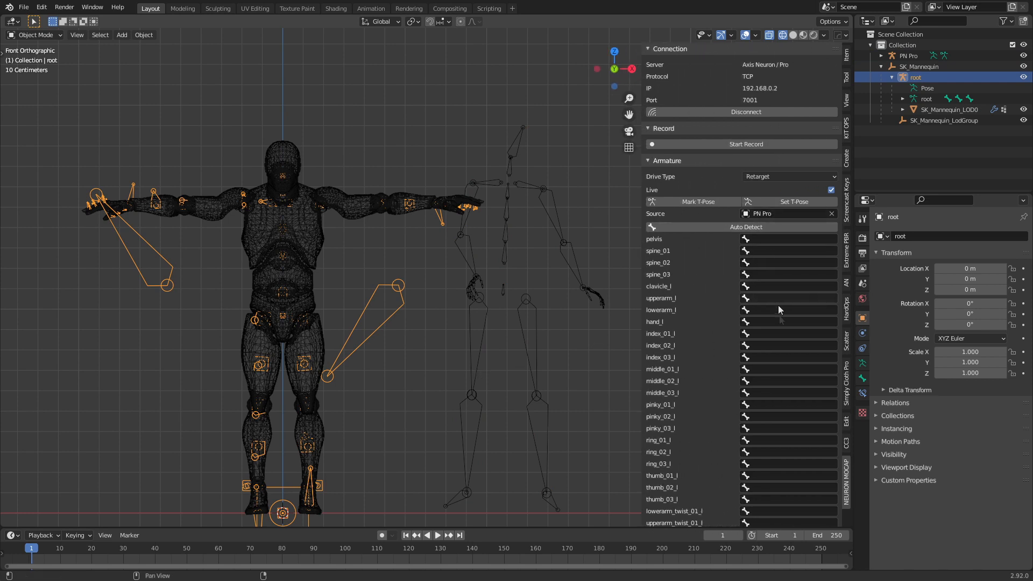
{"action": "mouse_move", "coordinate": [401, 262]}
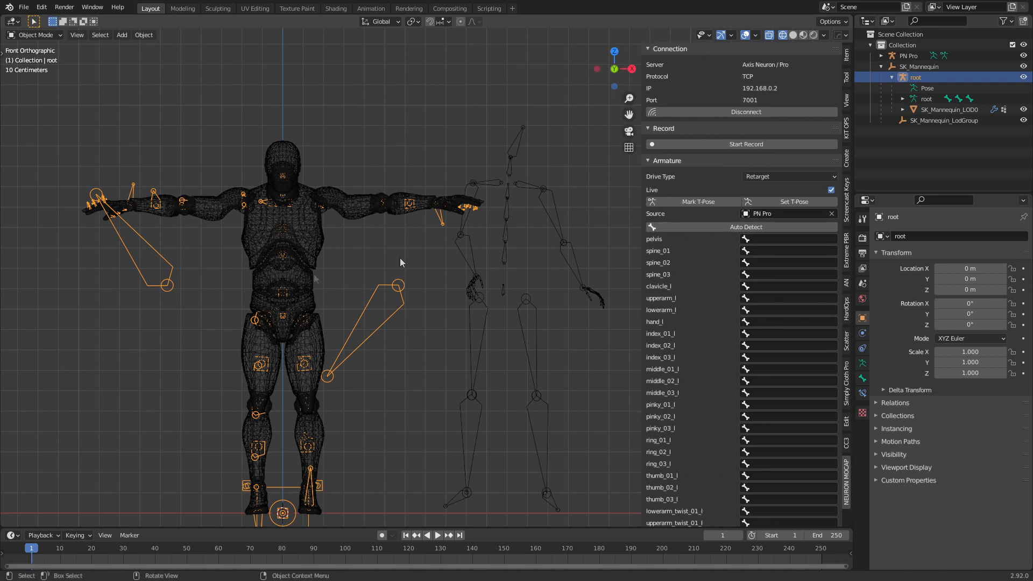
{"action": "mouse_move", "coordinate": [527, 245]}
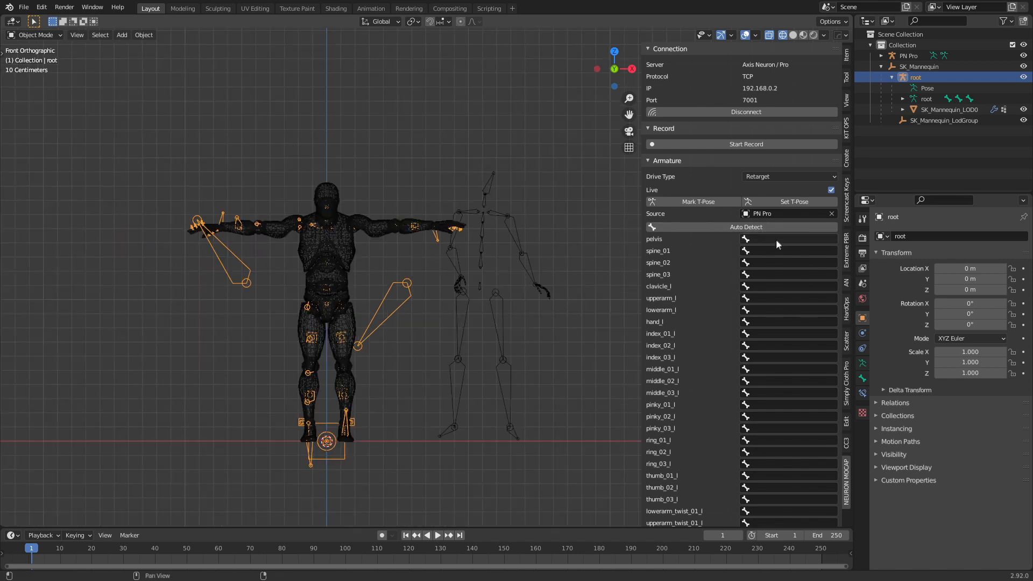
Set the retarget Source to PN Pro and reach the pelvis mapping field in the bone list.
{"action": "left_click", "coordinate": [787, 239]}
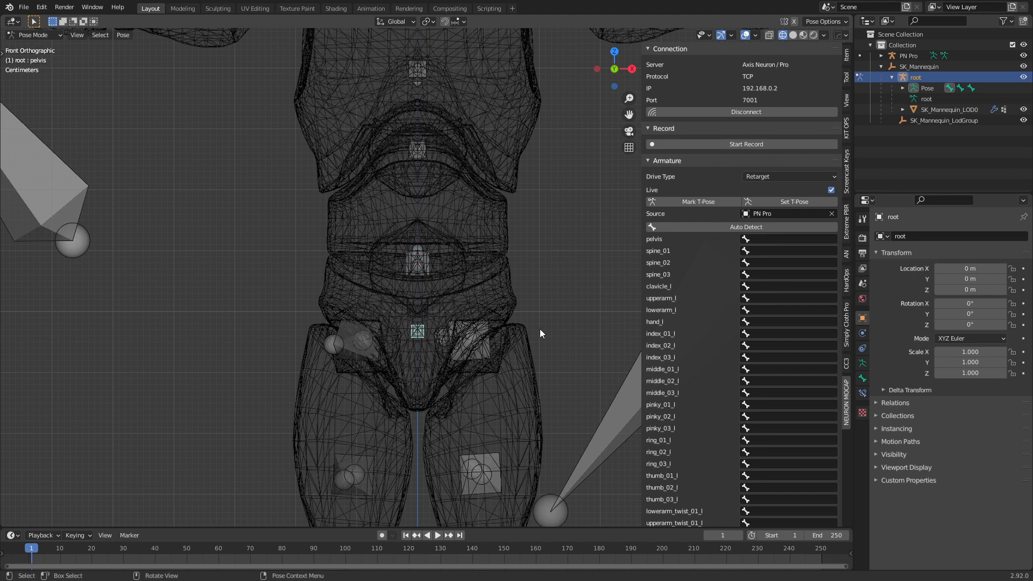
{"action": "scroll", "scroll_direction": "down", "scroll_amount": 3}
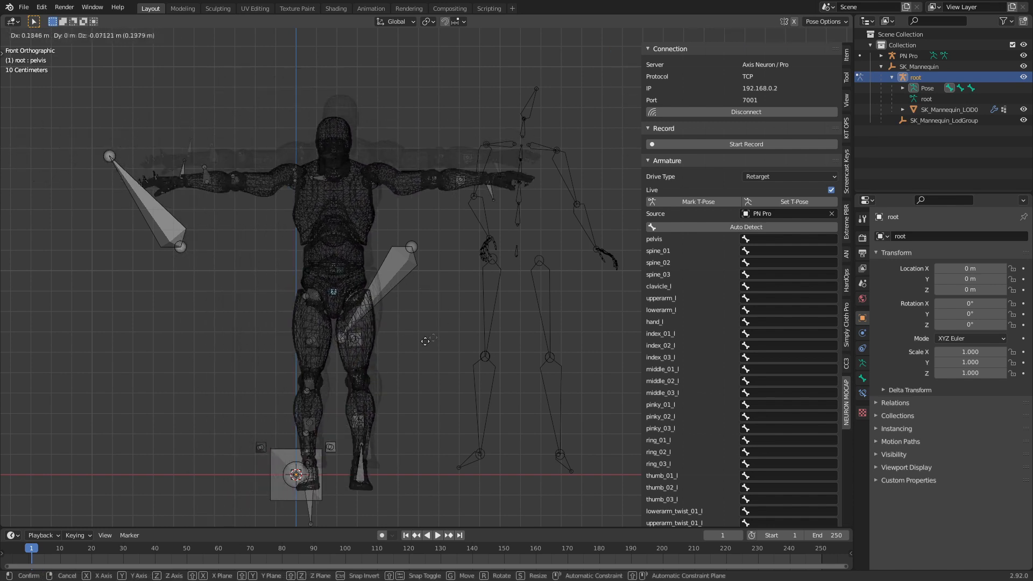
{"action": "left_click", "coordinate": [37, 34]}
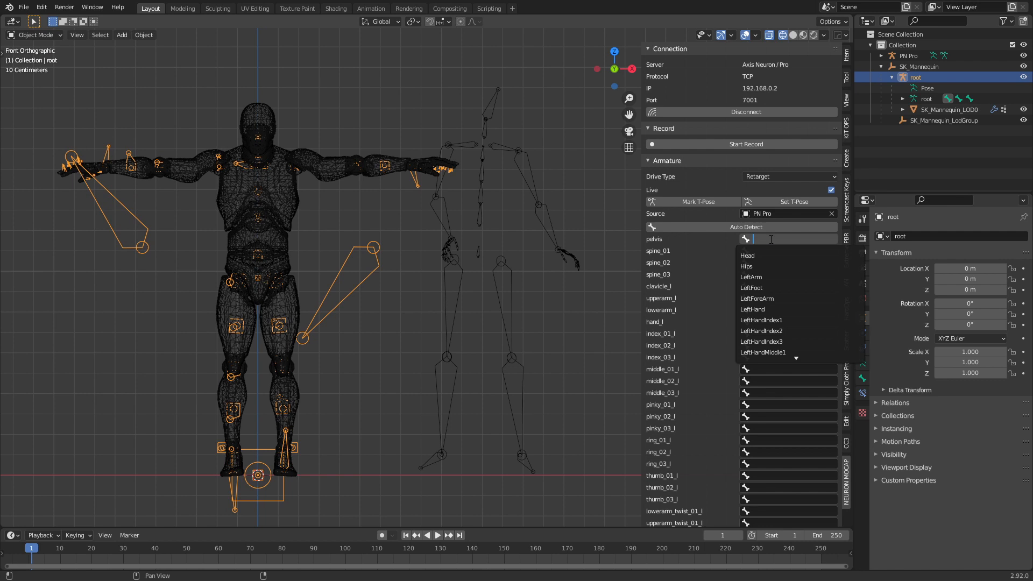
Select root, then map pelvis to Hips and the spine bones to their Spine source bones.
{"action": "type", "text": "root"}
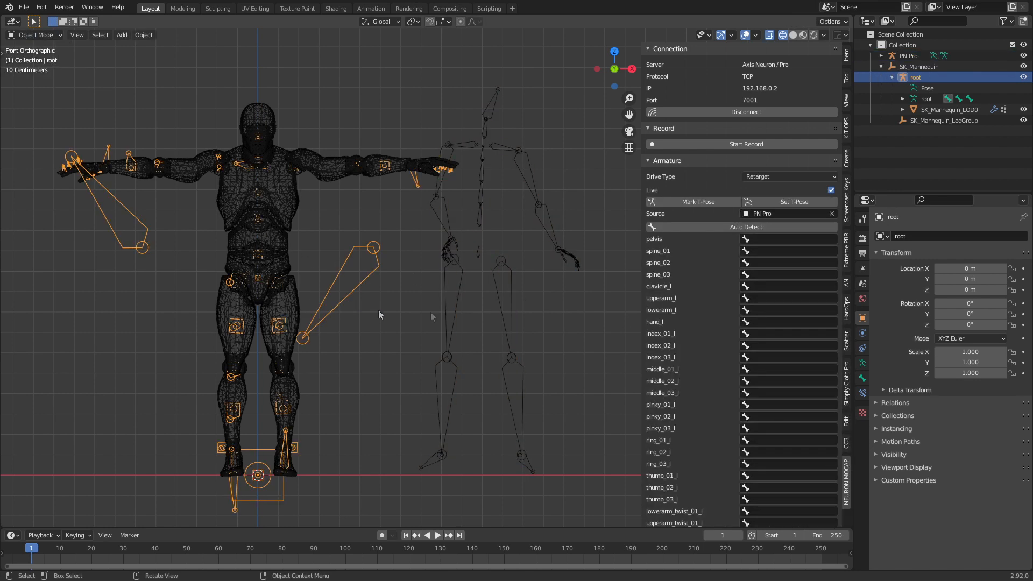
{"action": "left_click", "coordinate": [787, 238]}
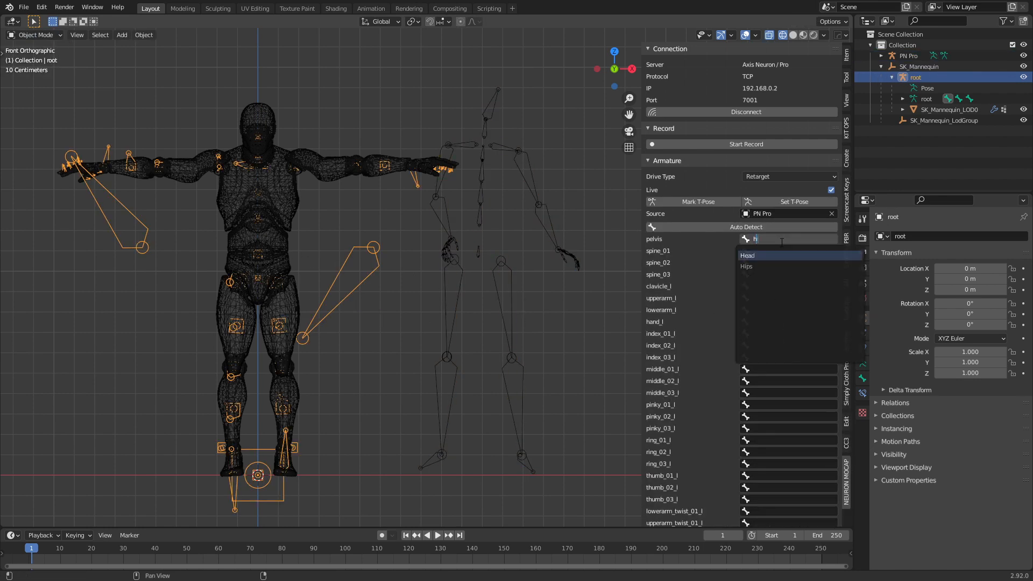
{"action": "left_click", "coordinate": [746, 266]}
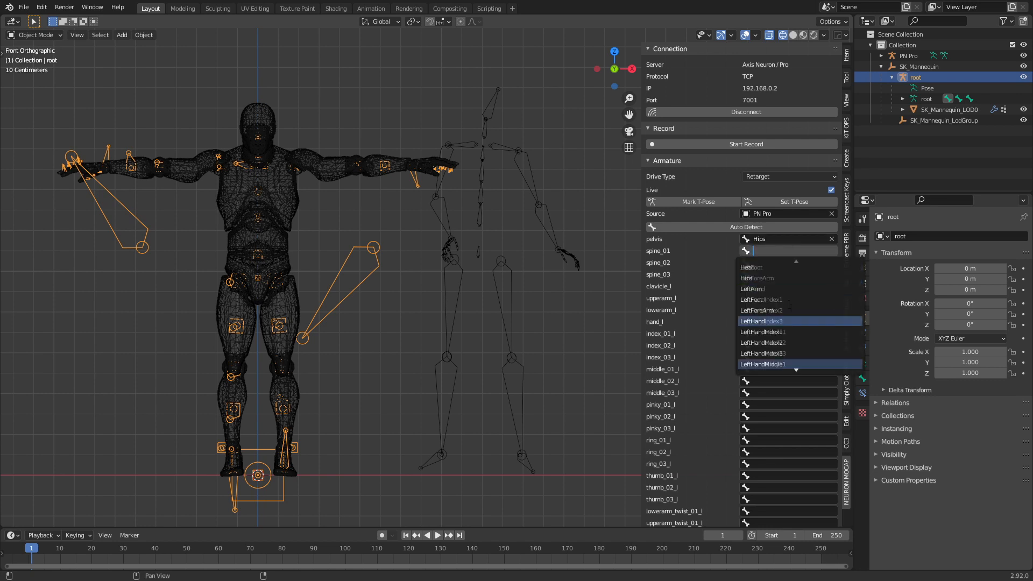
{"action": "type", "text": "Spine"}
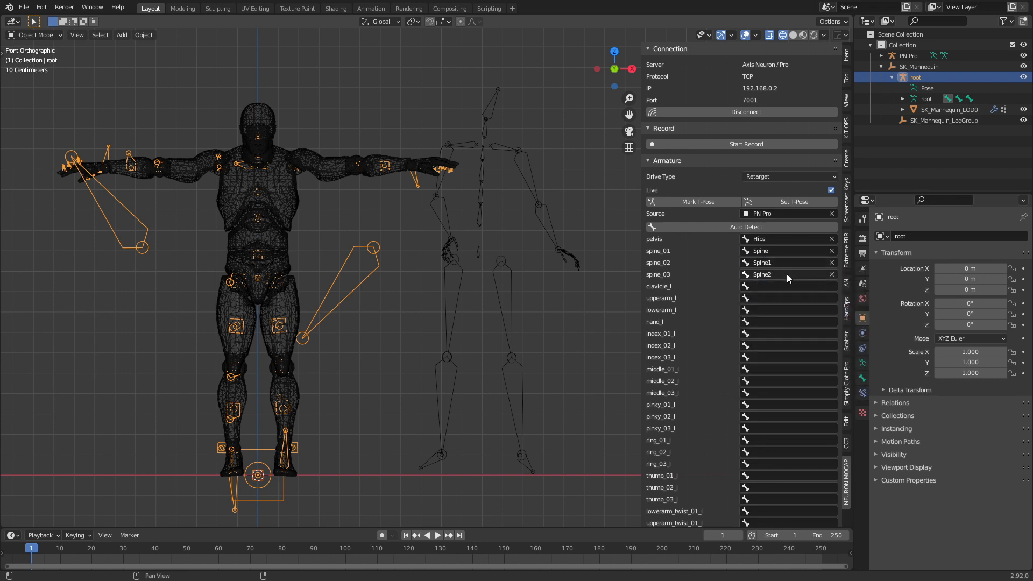
Map clavicle_l to LeftShoulder and upperarm_l to LeftArm.
{"action": "left_click", "coordinate": [788, 286]}
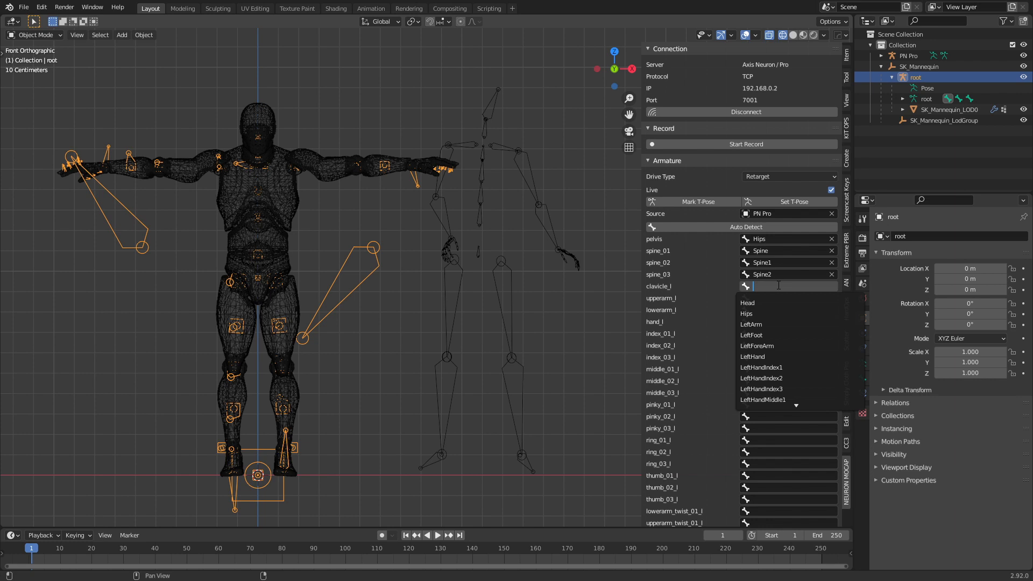
{"action": "mouse_move", "coordinate": [764, 302]}
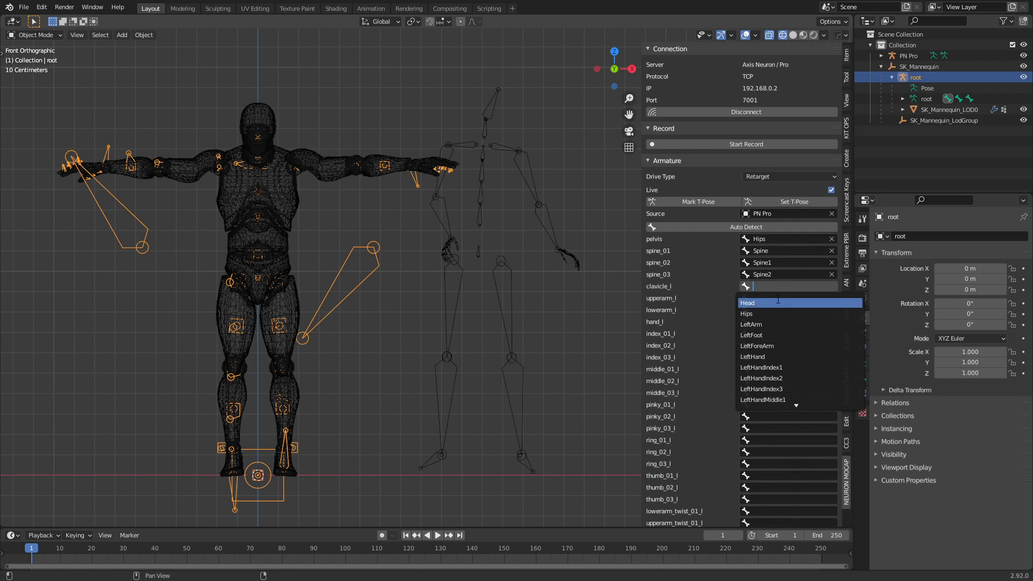
{"action": "type", "text": "leftSh"}
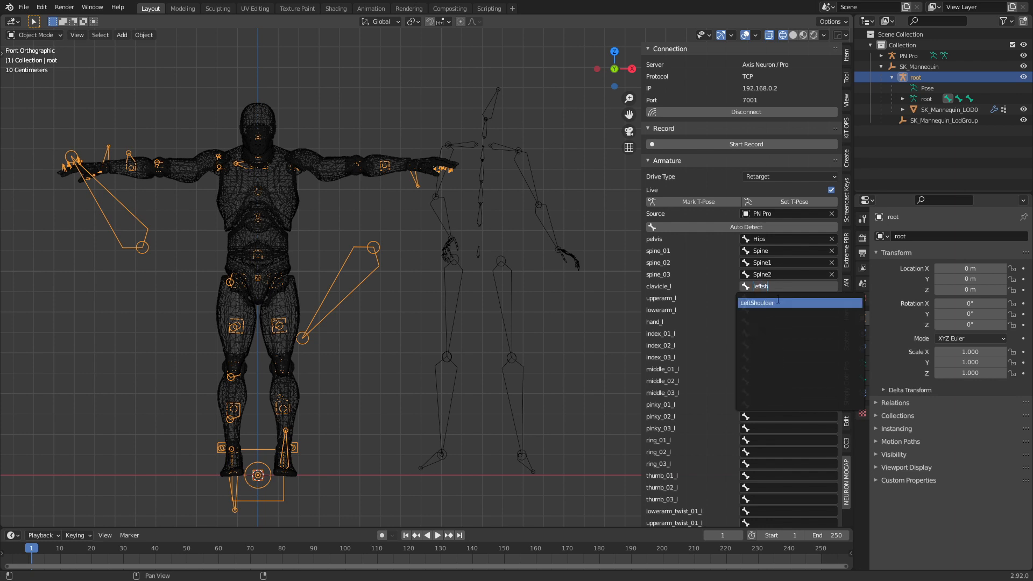
{"action": "left_click", "coordinate": [759, 302]}
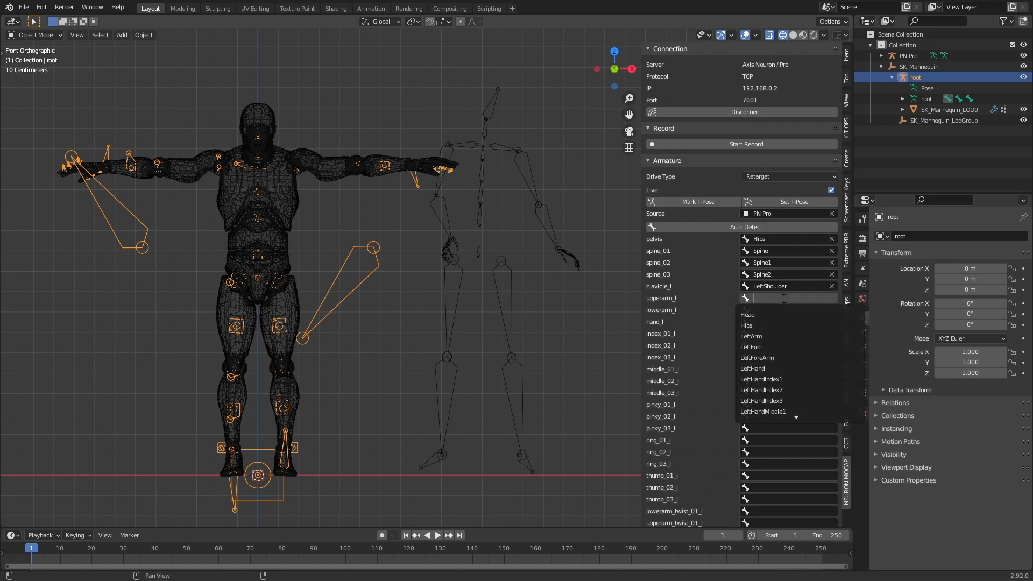
{"action": "left_click", "coordinate": [750, 336]}
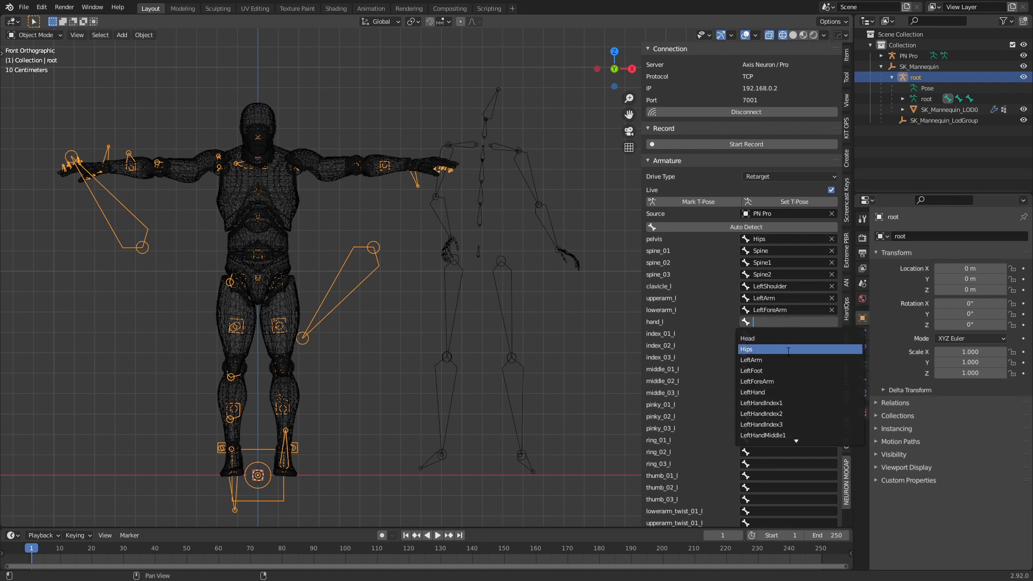
{"action": "mouse_move", "coordinate": [784, 392]}
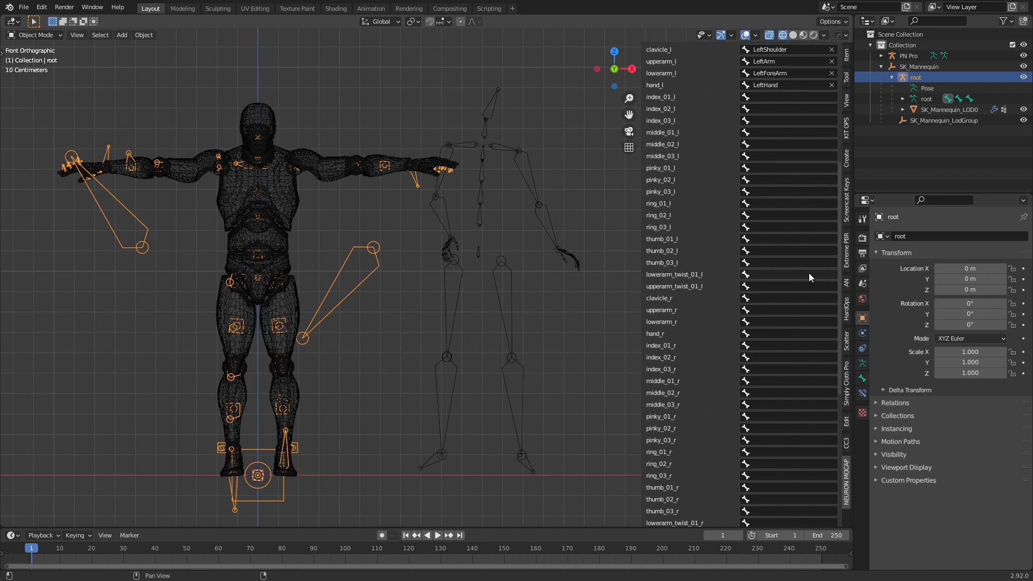
Map clavicle_r, upperarm_r, lowerarm_r and hand_r to RightShoulder, RightArm, RightForeArm and RightHand.
{"action": "left_click", "coordinate": [788, 255]}
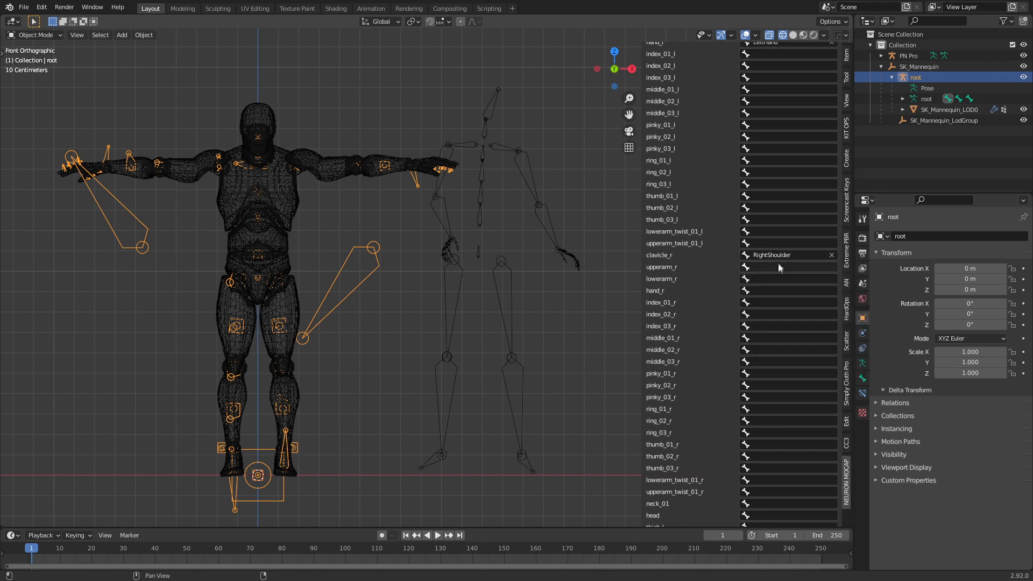
{"action": "type", "text": "righta"}
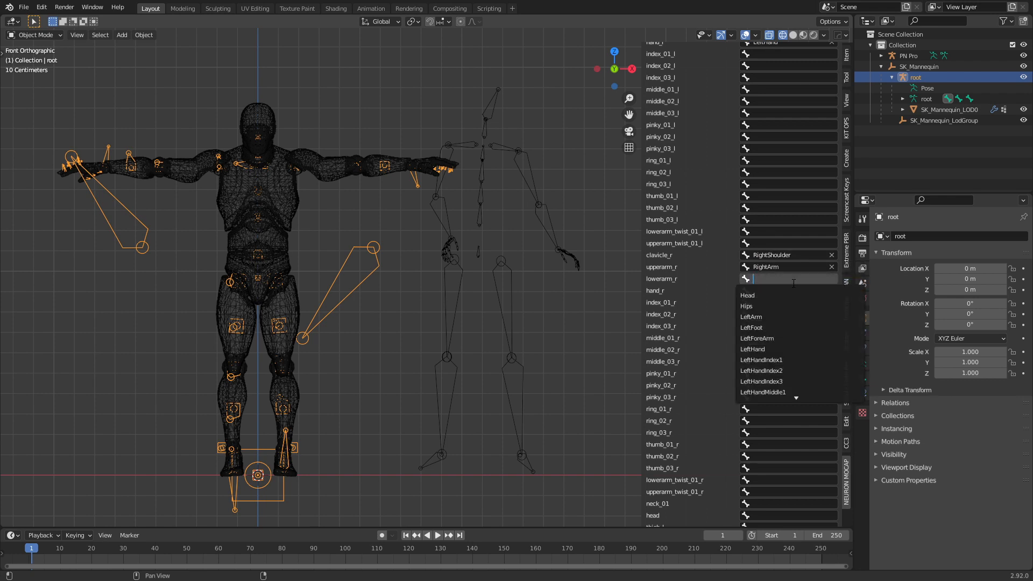
{"action": "type", "text": "right"}
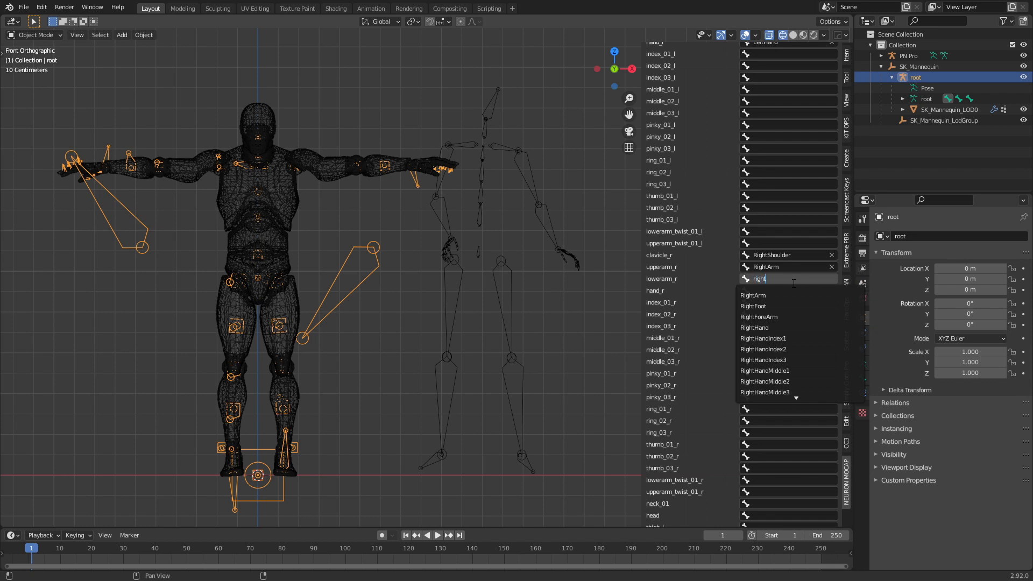
{"action": "type", "text": "f"}
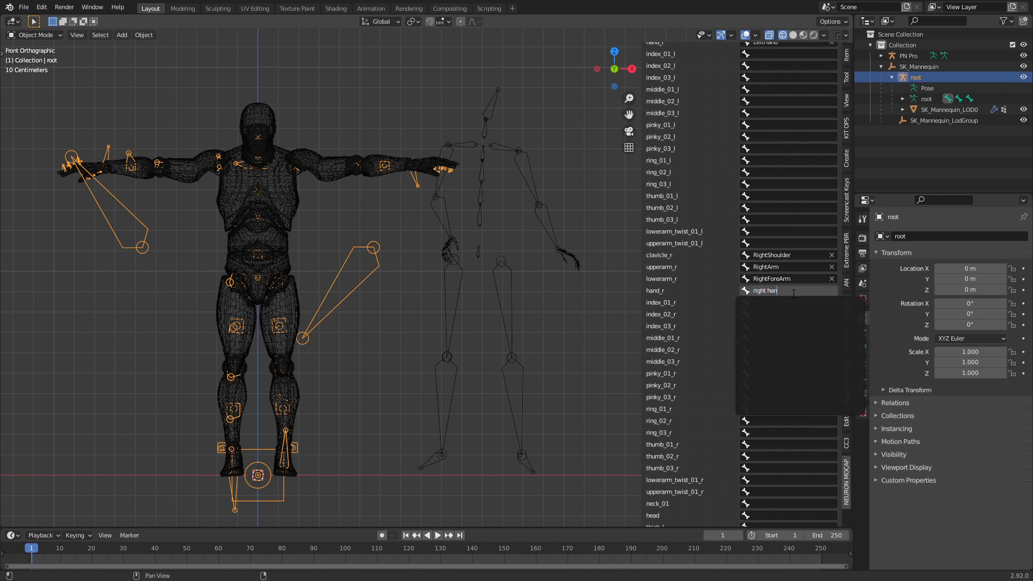
{"action": "type", "text": "righth"}
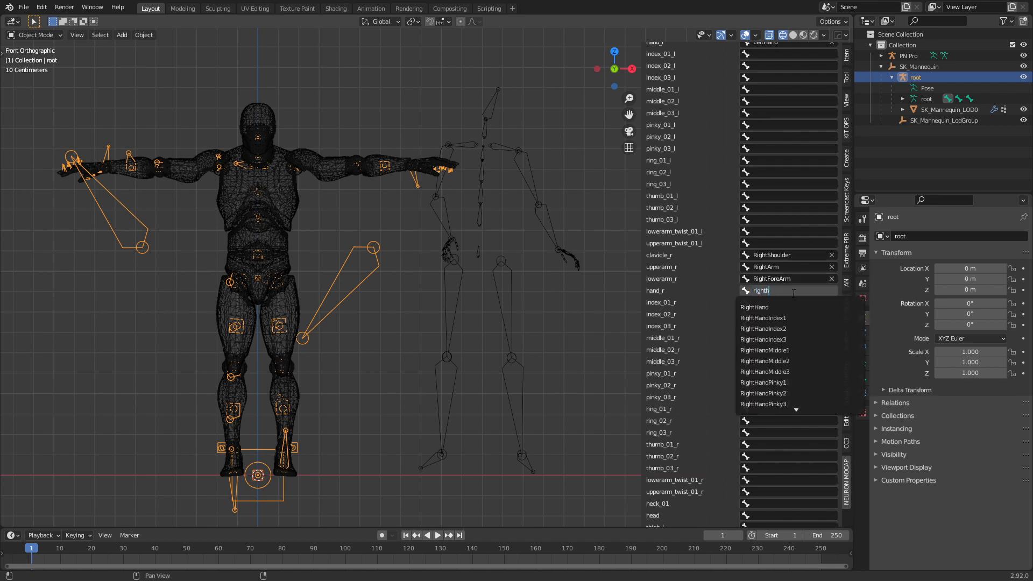
{"action": "left_click", "coordinate": [753, 306]}
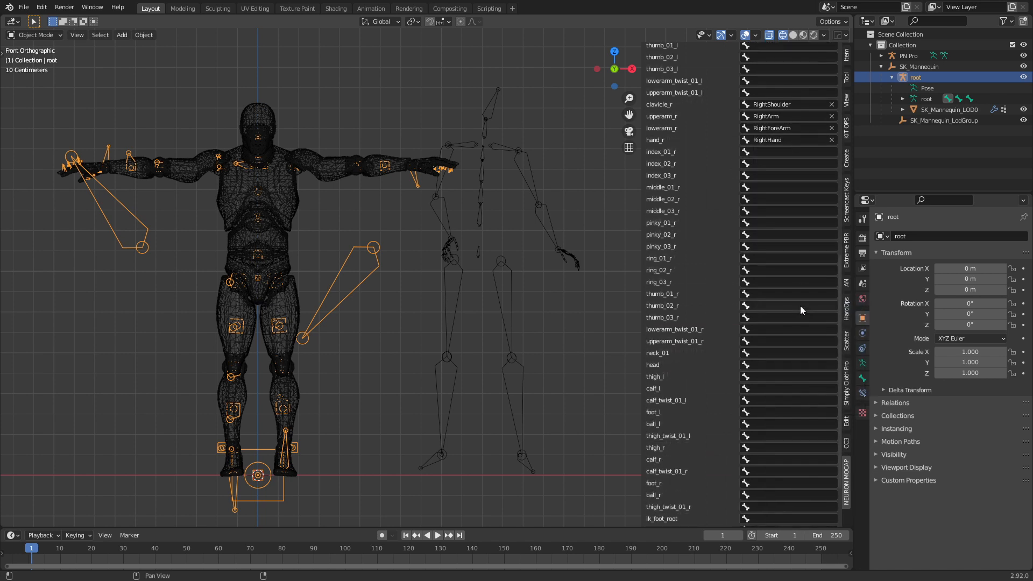
Map the neck and head, then thigh_l to LeftUpLeg and foot_l to LeftFoot.
{"action": "left_click", "coordinate": [787, 286]}
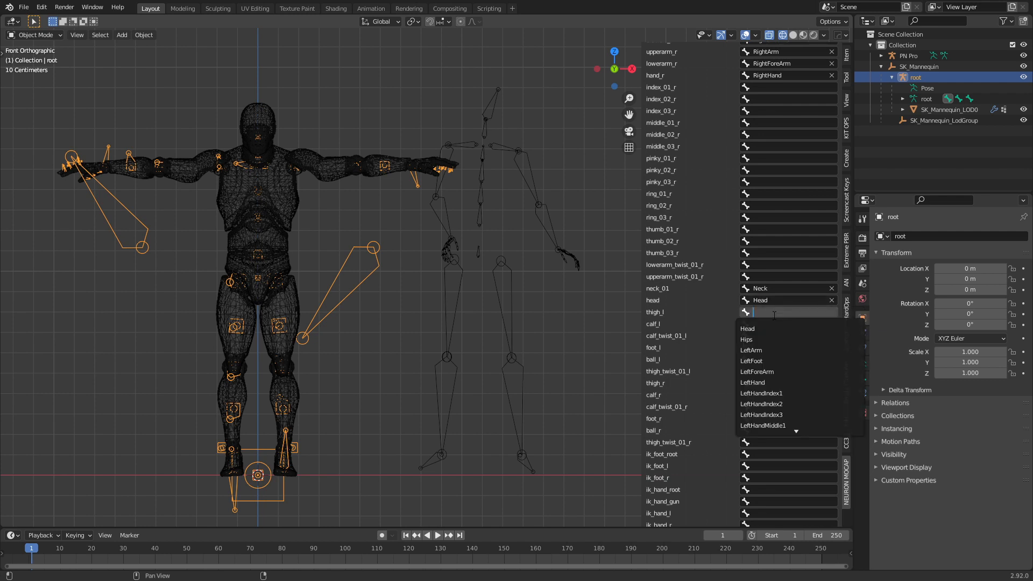
{"action": "type", "text": "leftu"}
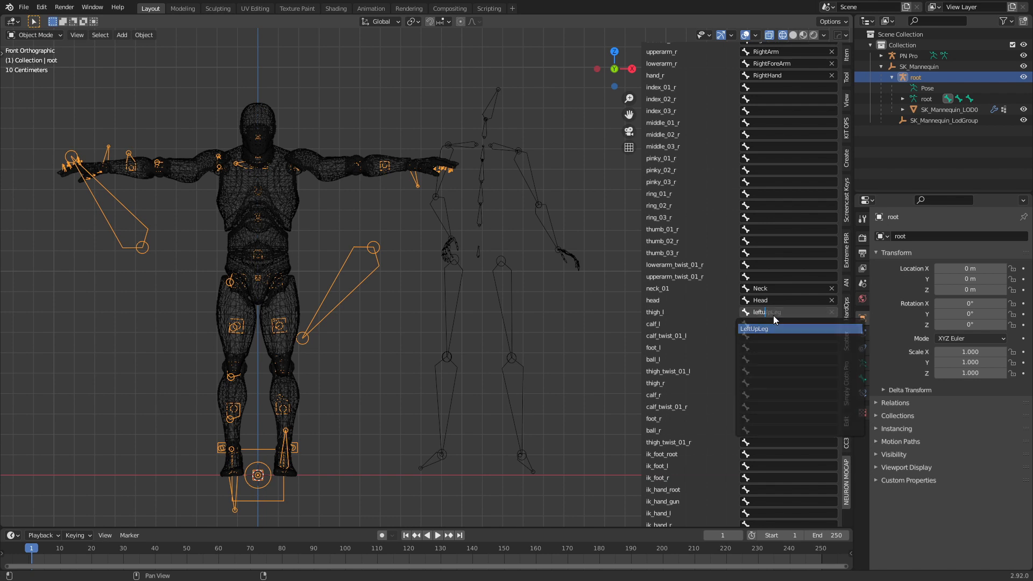
{"action": "left_click", "coordinate": [785, 312]}
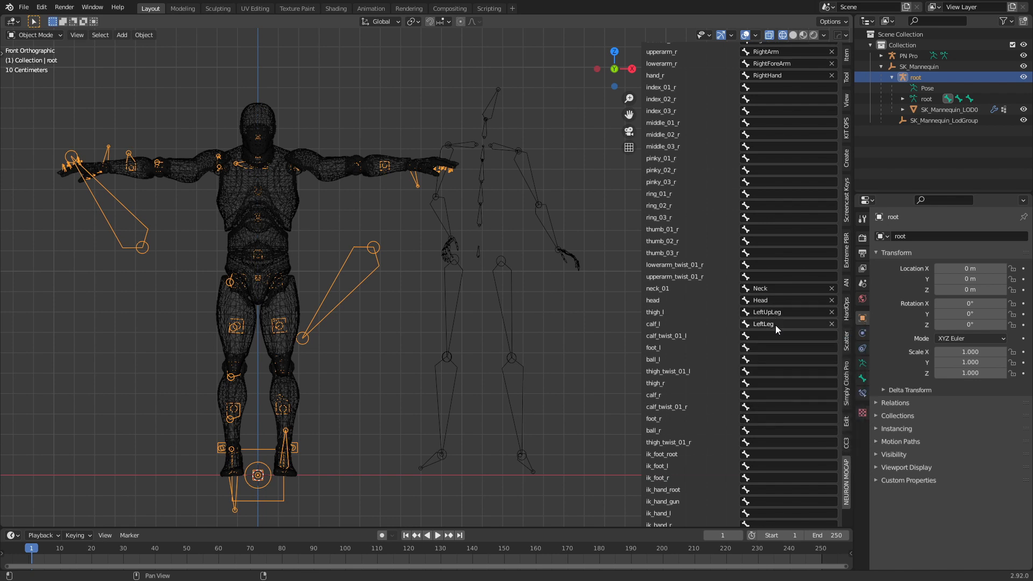
{"action": "left_click", "coordinate": [787, 348]}
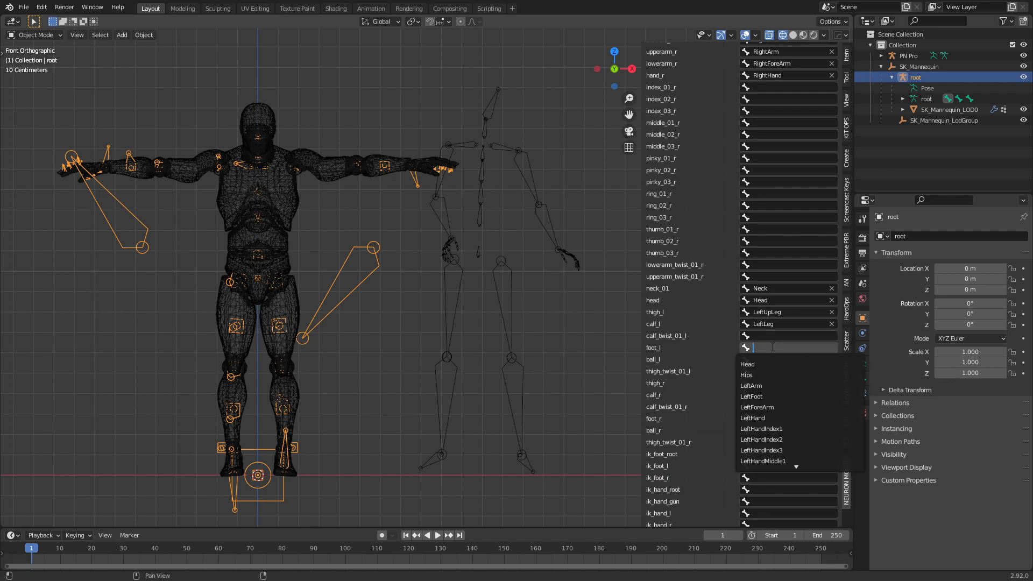
{"action": "type", "text": "left"}
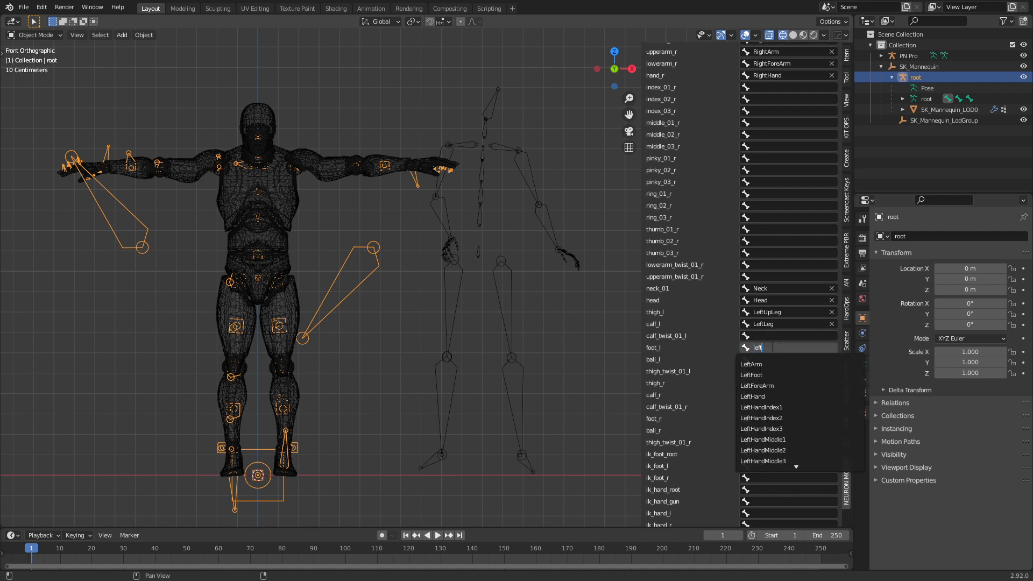
{"action": "left_click", "coordinate": [750, 374]}
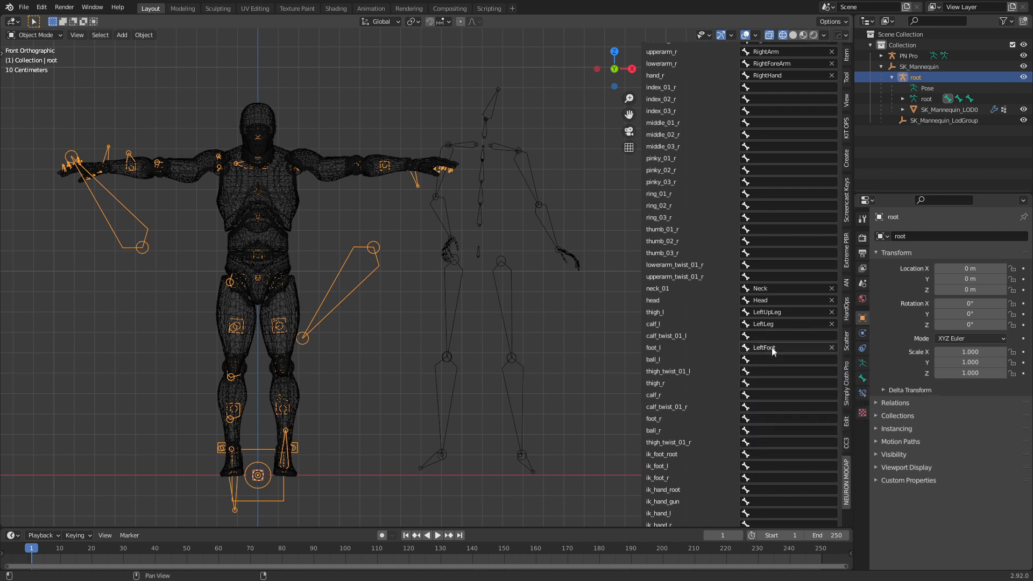
Map thigh_r to RightUpLeg and foot_r to RightFoot, then switch over to Axis Neuron.
{"action": "left_click", "coordinate": [788, 383]}
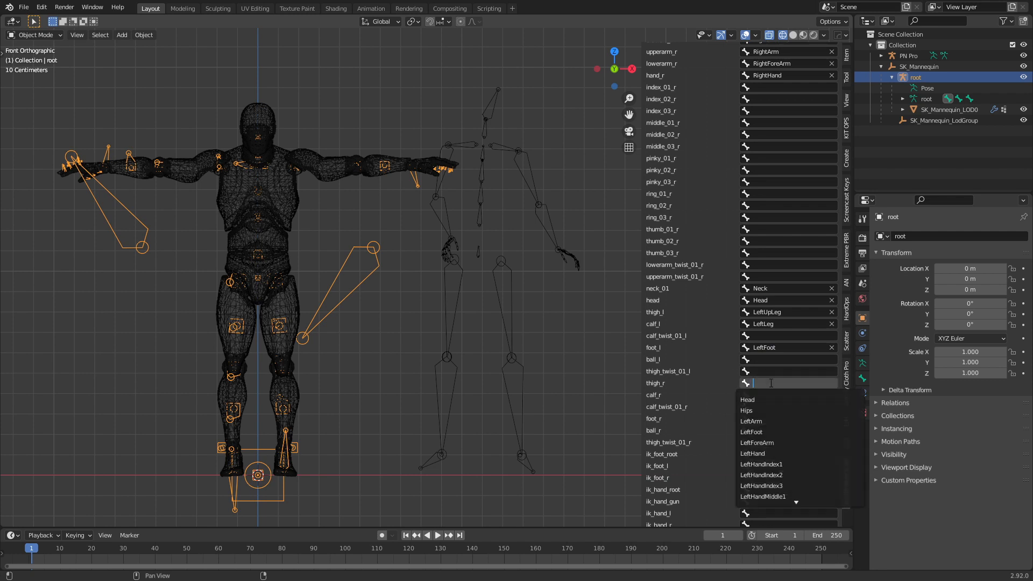
{"action": "type", "text": "right"}
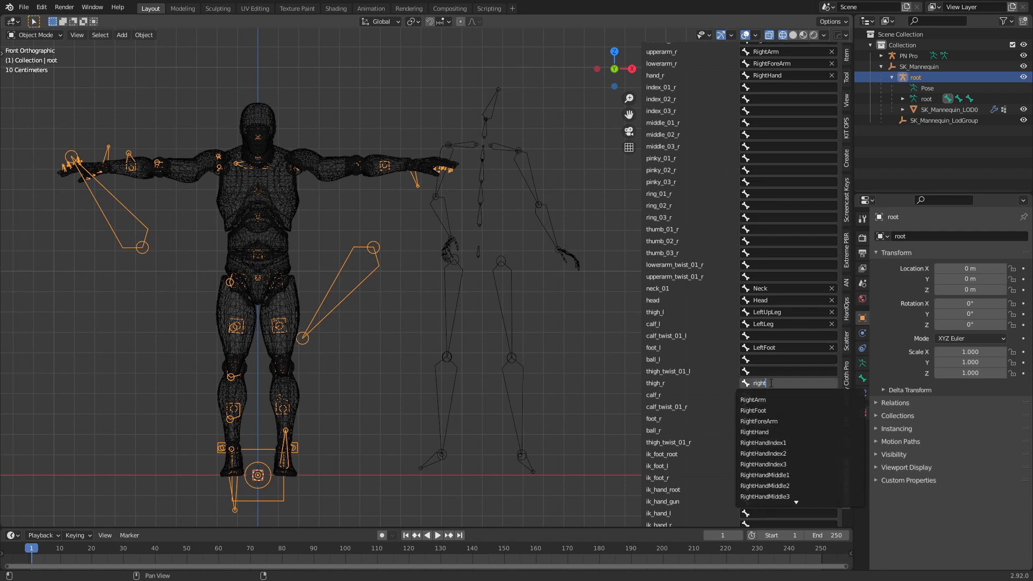
{"action": "left_click", "coordinate": [766, 383]}
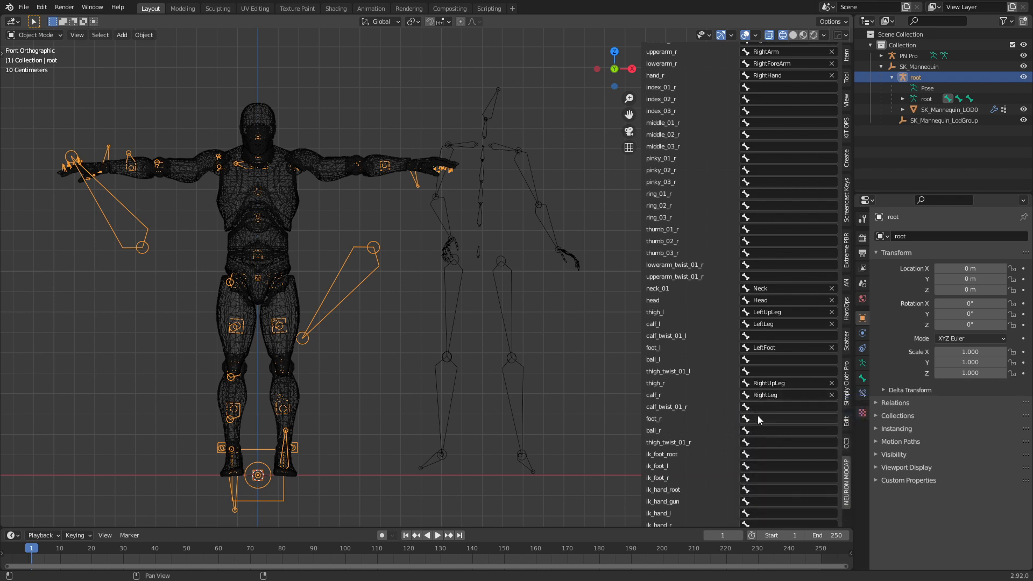
{"action": "type", "text": "rightfo"}
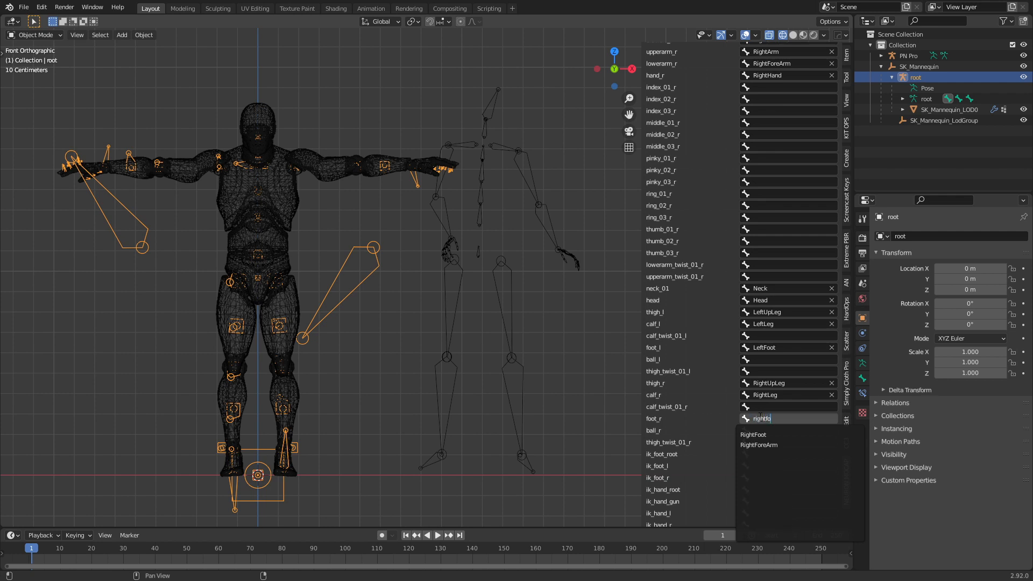
{"action": "left_click", "coordinate": [754, 433]}
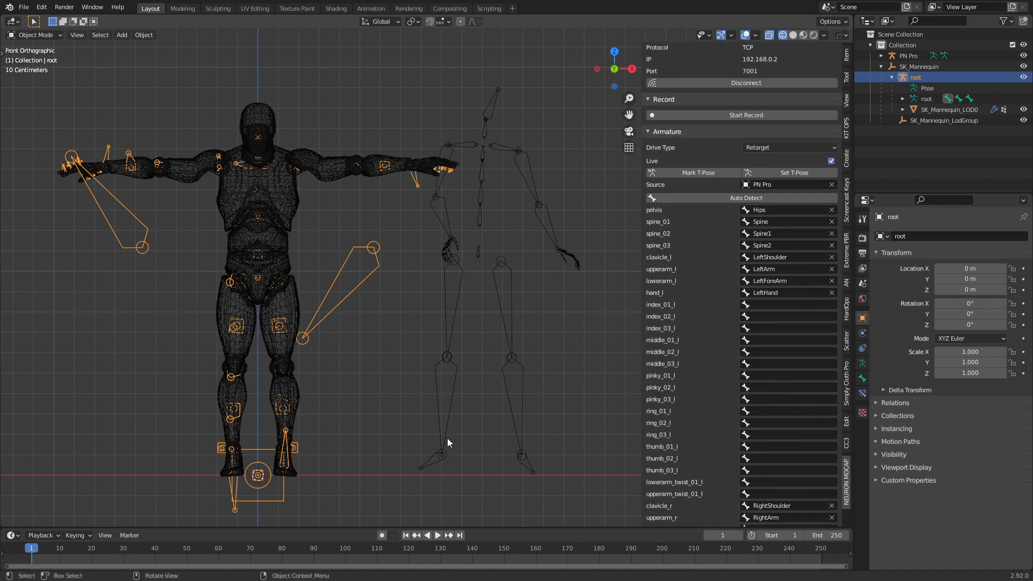
{"action": "left_click", "coordinate": [434, 570]}
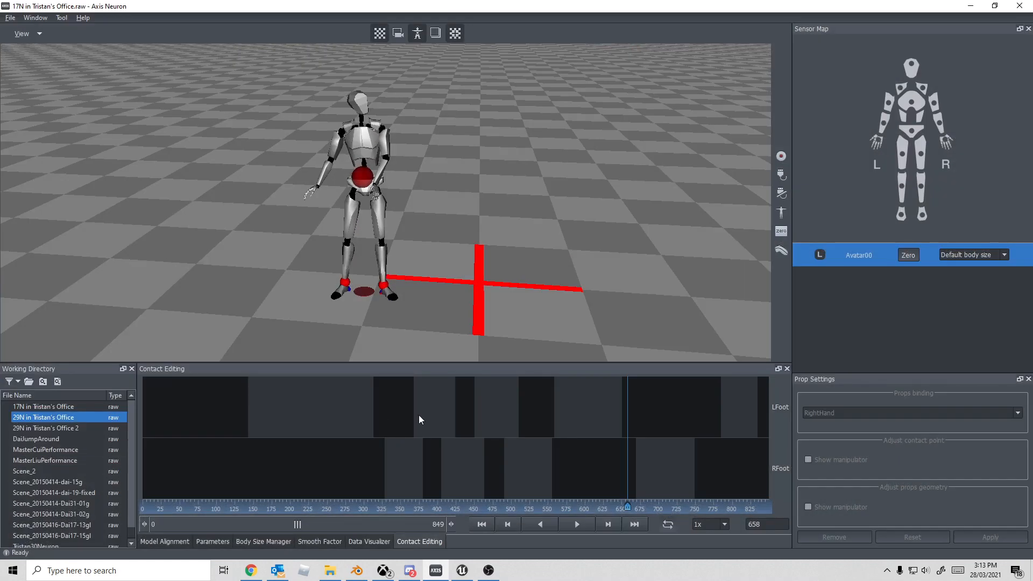
Play the recorded Tristan's Office take so its motion streams to the mannequin.
{"action": "left_click", "coordinate": [576, 524]}
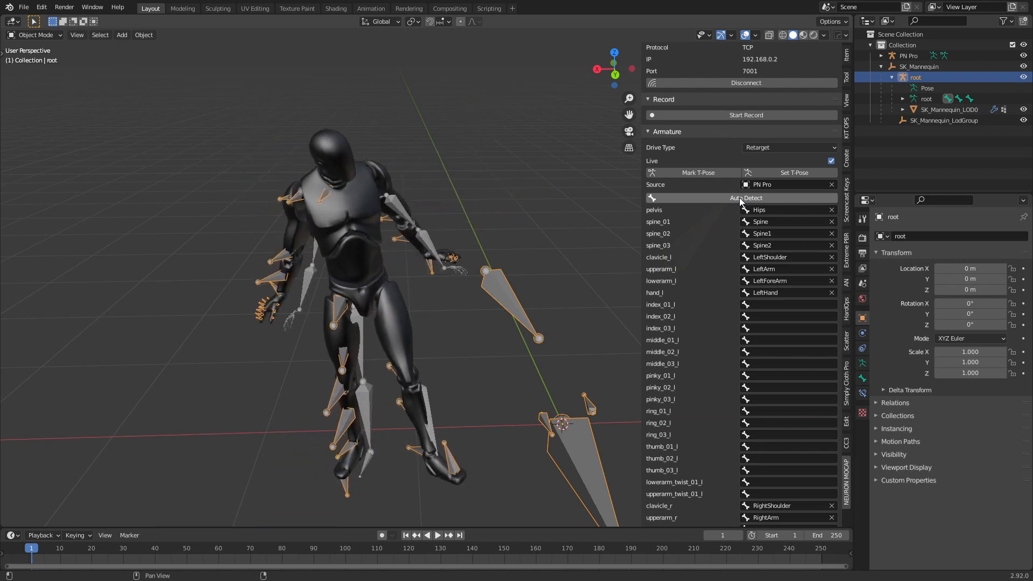
Start Record to capture the live motion as keyframes on the mannequin, then stop it.
{"action": "left_click", "coordinate": [745, 198]}
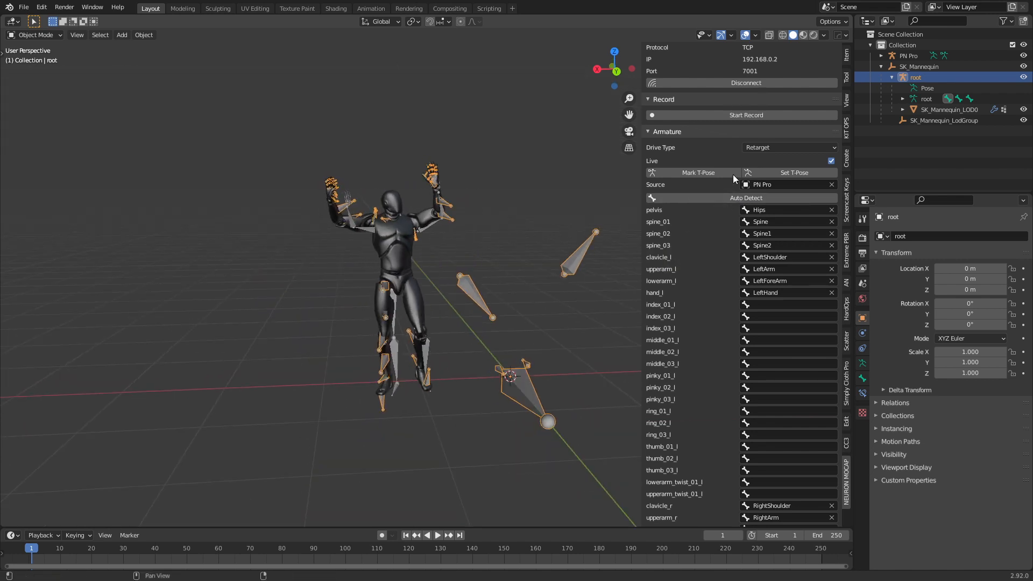
{"action": "left_click", "coordinate": [744, 115]}
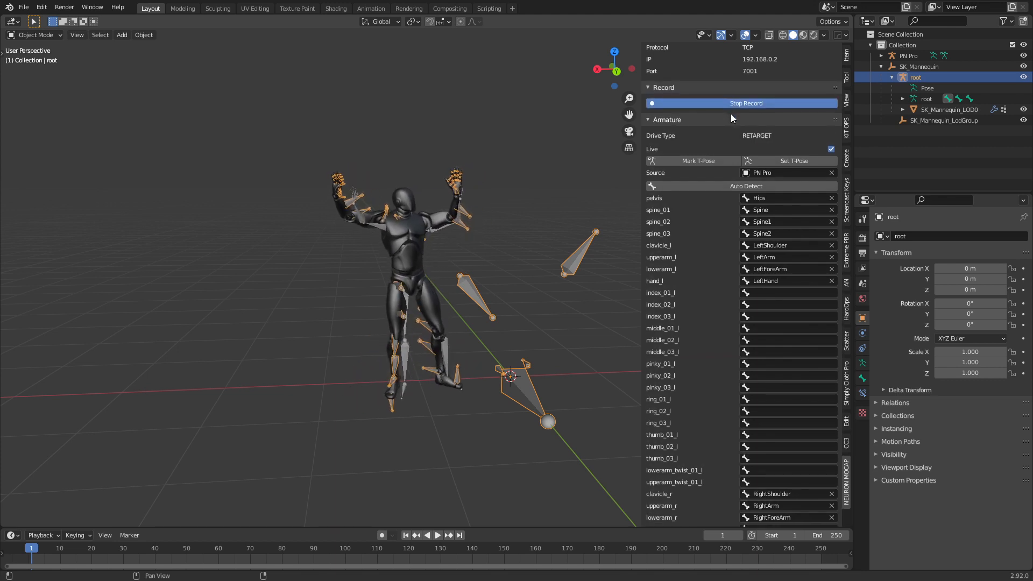
{"action": "left_click", "coordinate": [438, 535]}
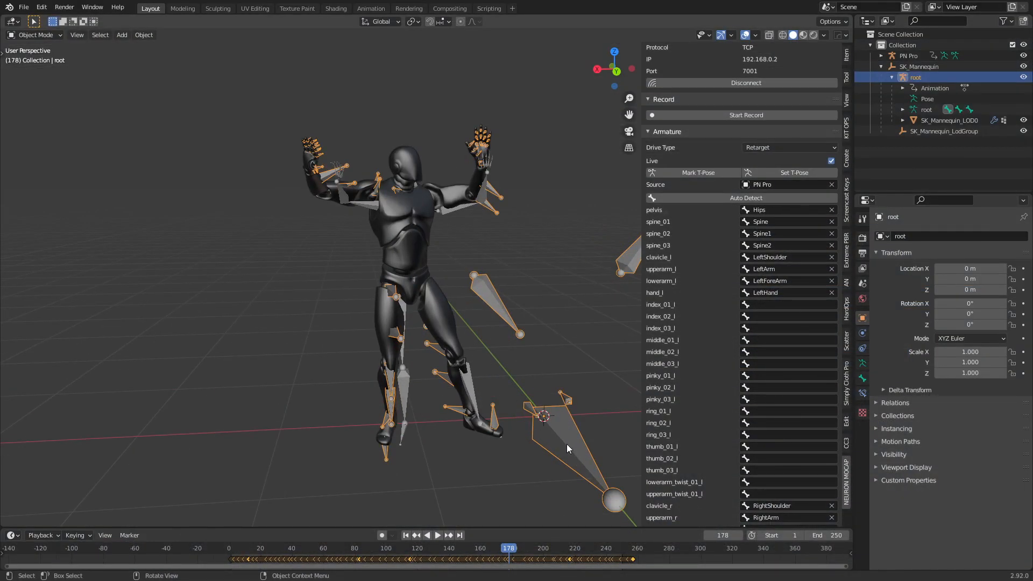
Scrub the timeline to frame 276 to view a later pose of the recording.
{"action": "left_click", "coordinate": [909, 55]}
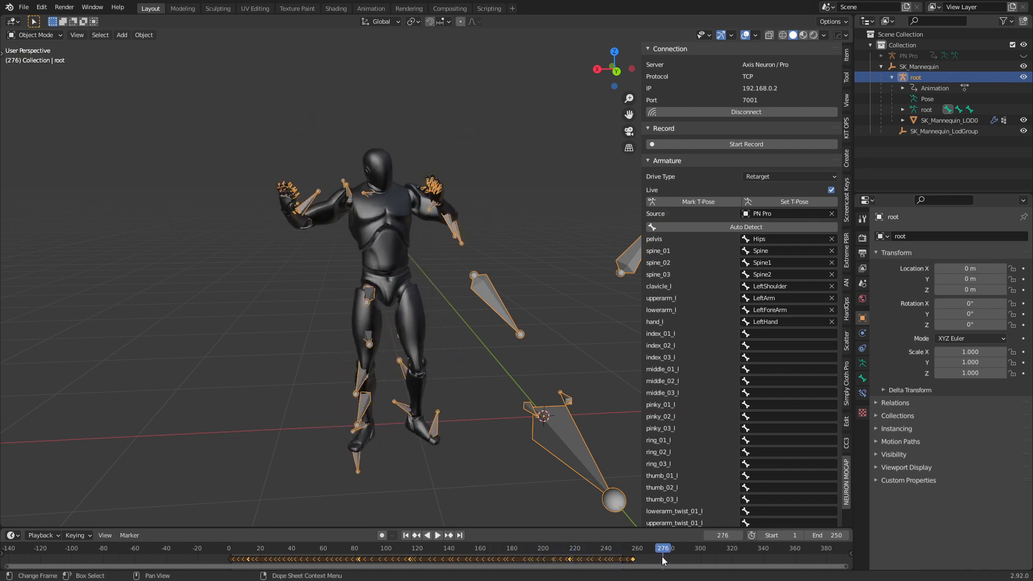
{"action": "mouse_move", "coordinate": [398, 310]}
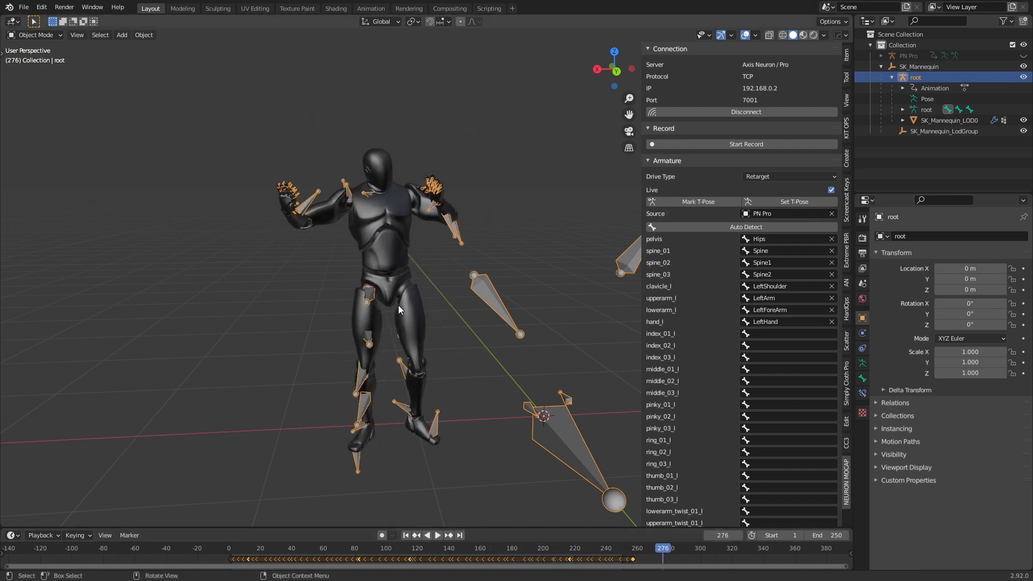
{"action": "mouse_move", "coordinate": [289, 218]}
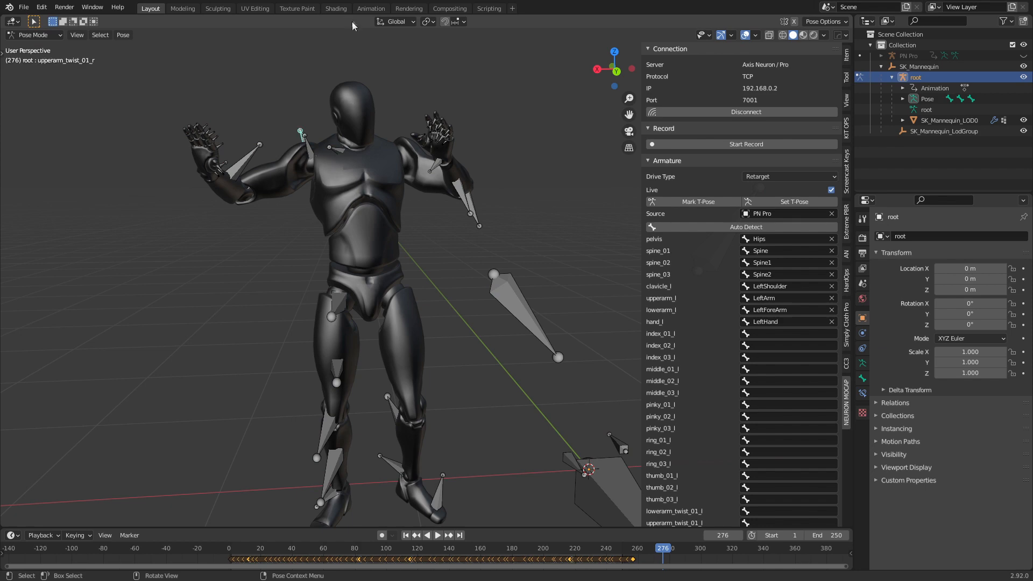
Switch to the Animation workspace, select calf_r and start rotating it.
{"action": "left_click", "coordinate": [370, 7]}
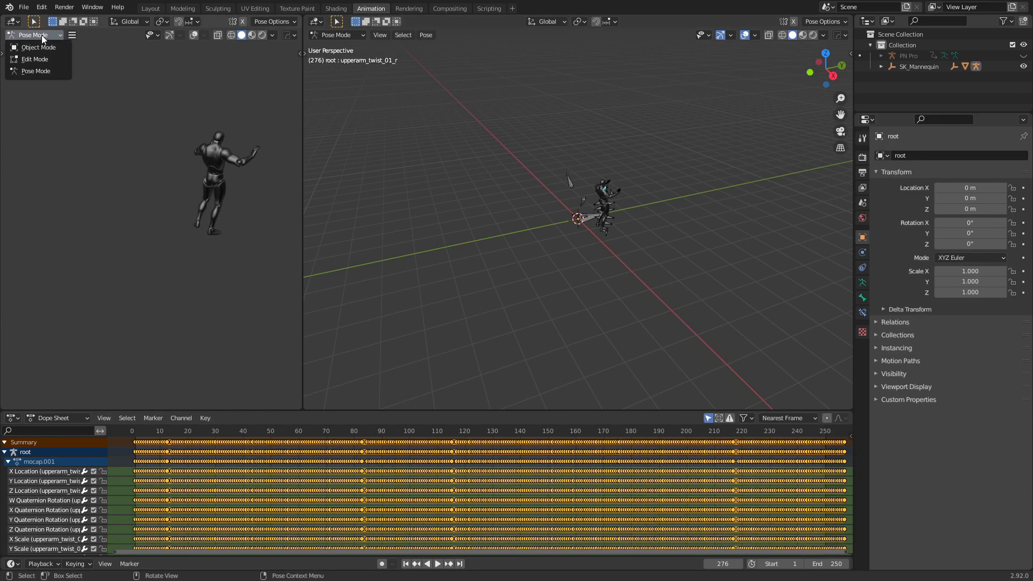
{"action": "left_click", "coordinate": [35, 35]}
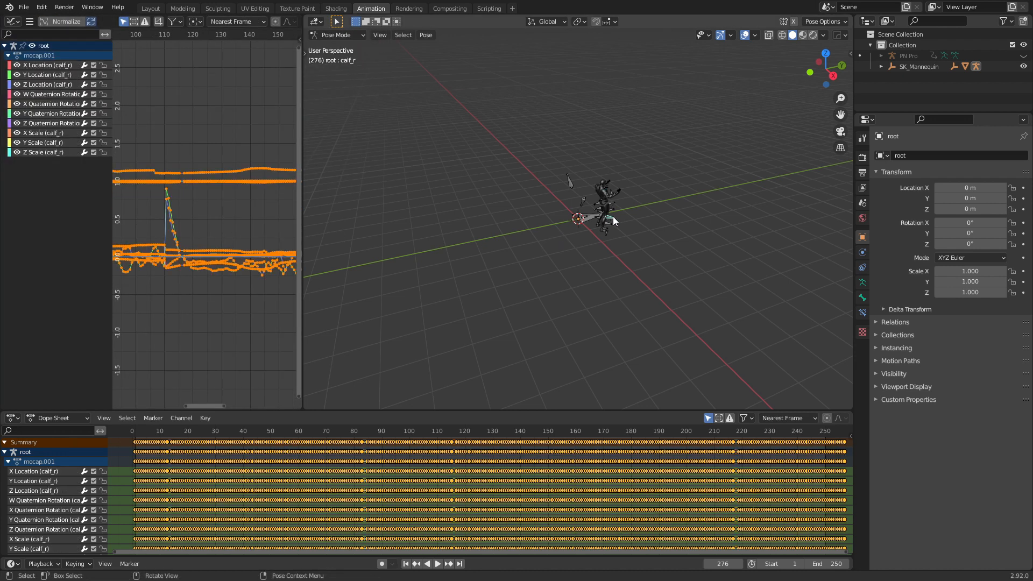
{"action": "key", "text": "r"}
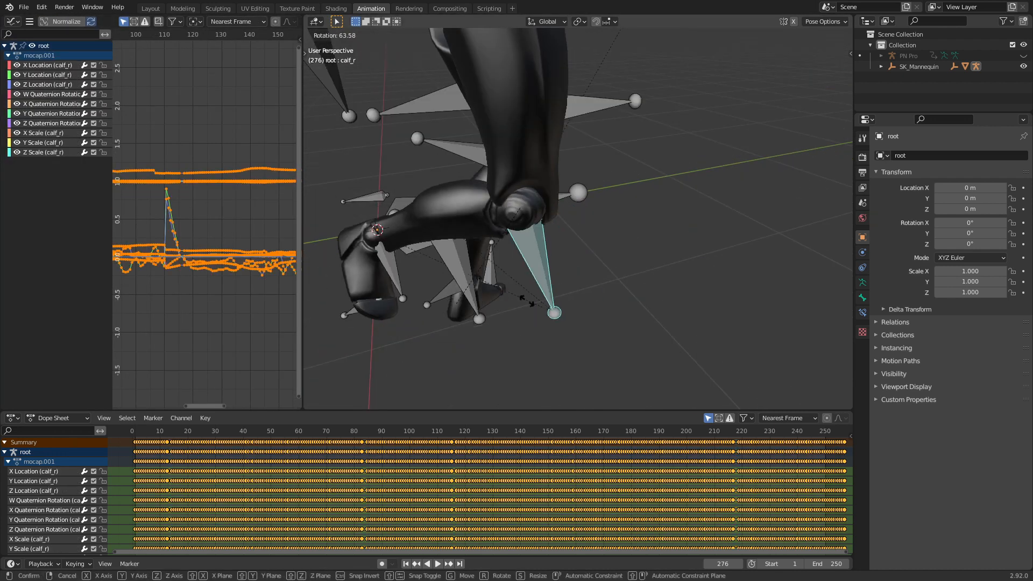